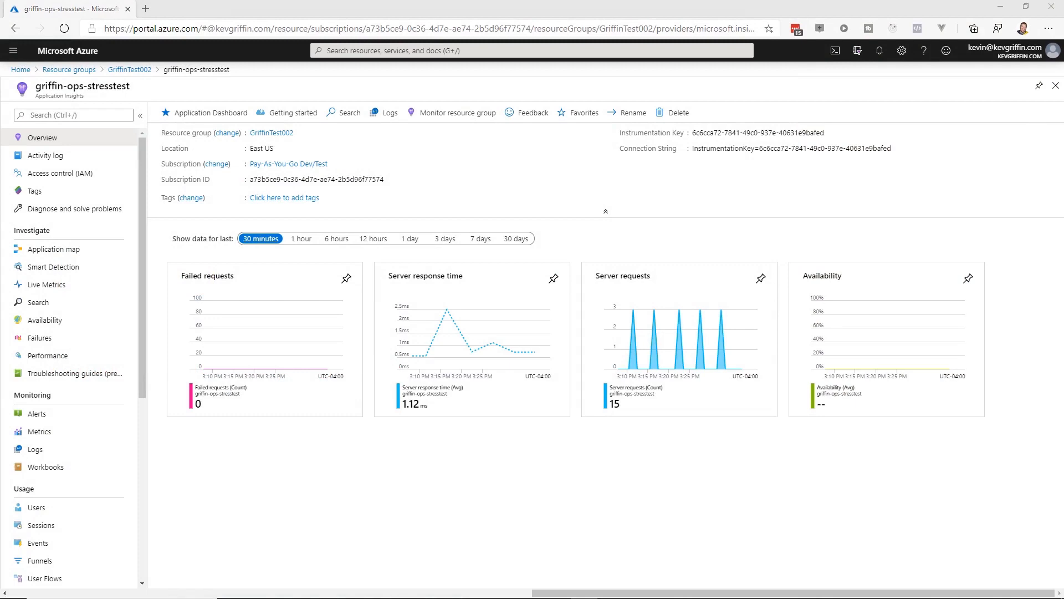
mouse_move(796, 272)
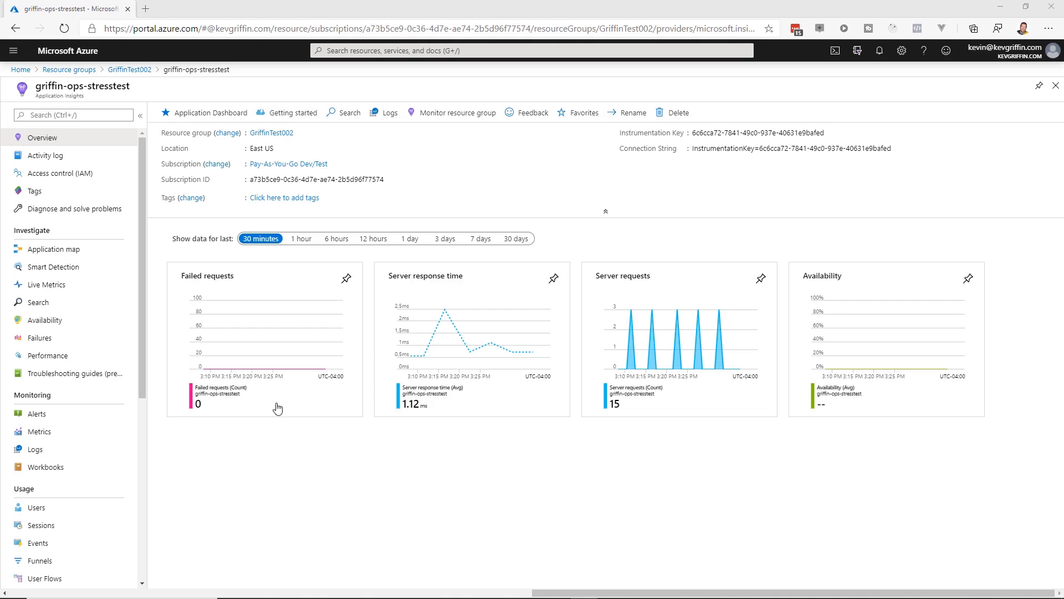
mouse_move(313, 478)
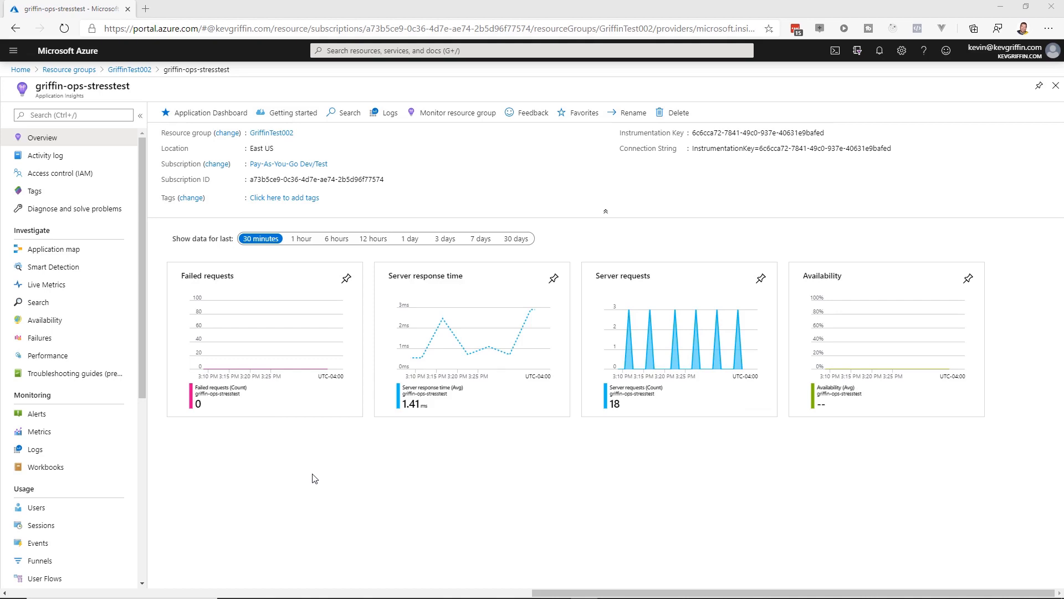
mouse_move(225, 473)
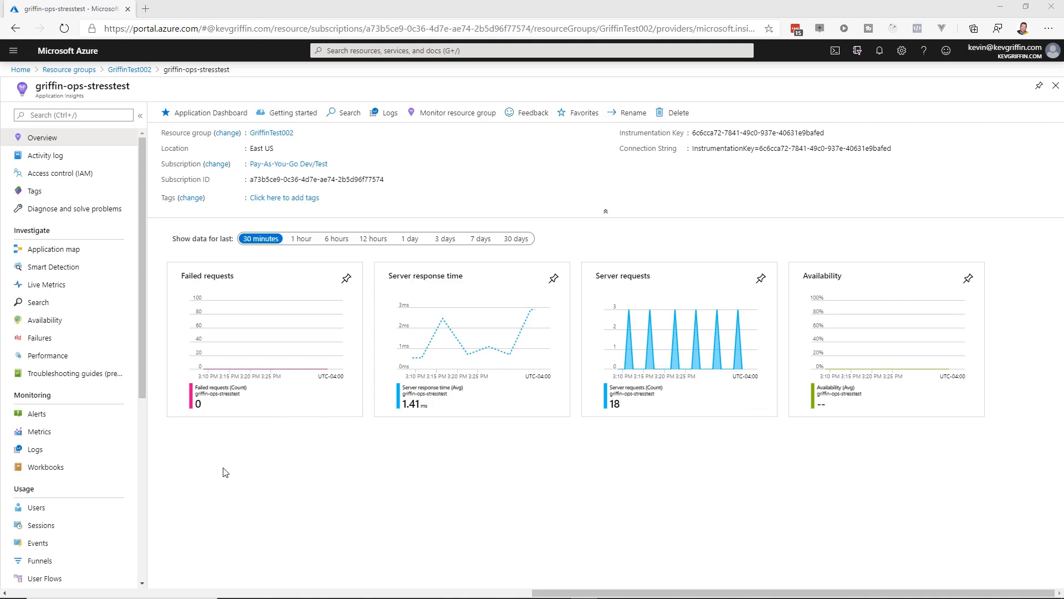
Show Usage and estimated costs for griffin-ops-stresstest from the Configure section of the resource menu.
scroll(down, 3)
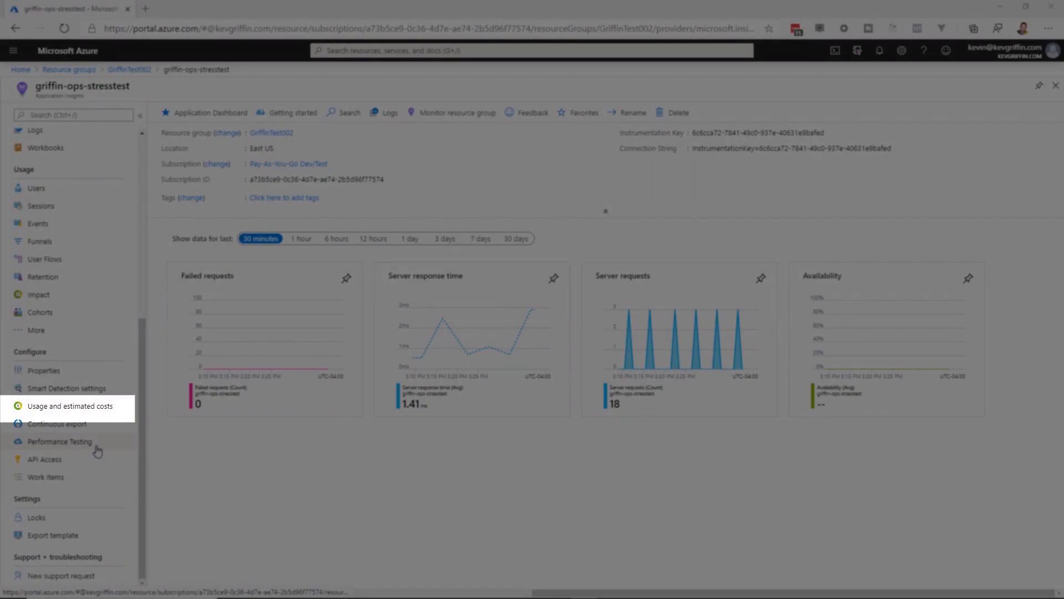
mouse_move(86, 412)
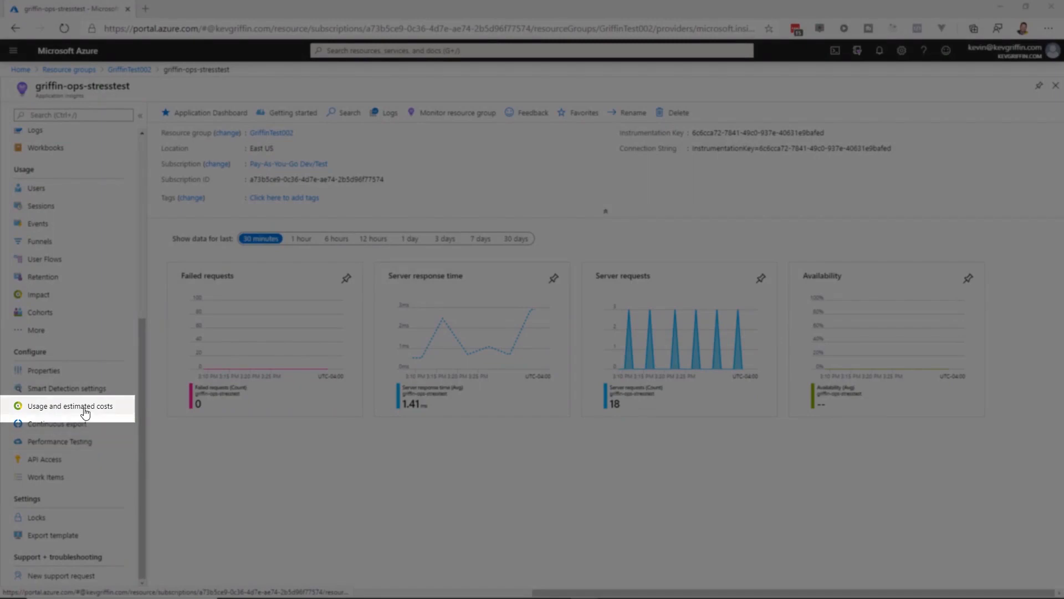
click(69, 406)
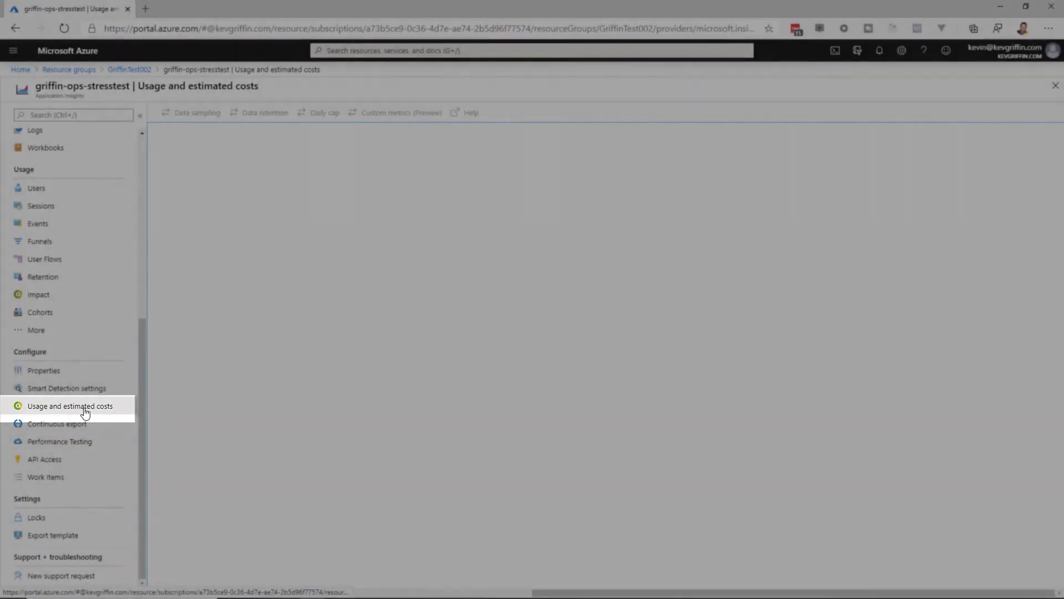
click(69, 406)
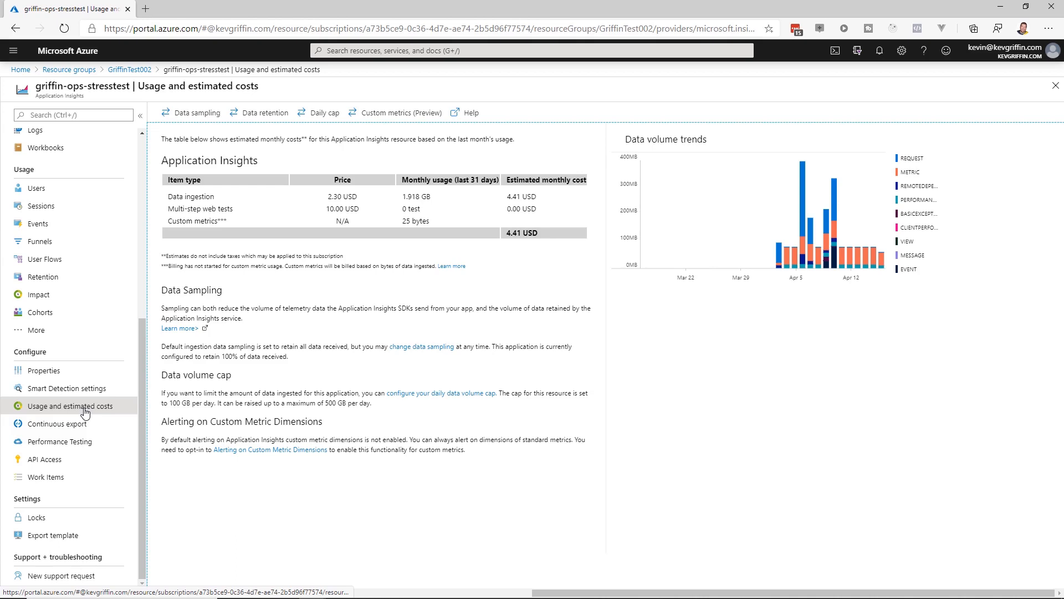
mouse_move(114, 409)
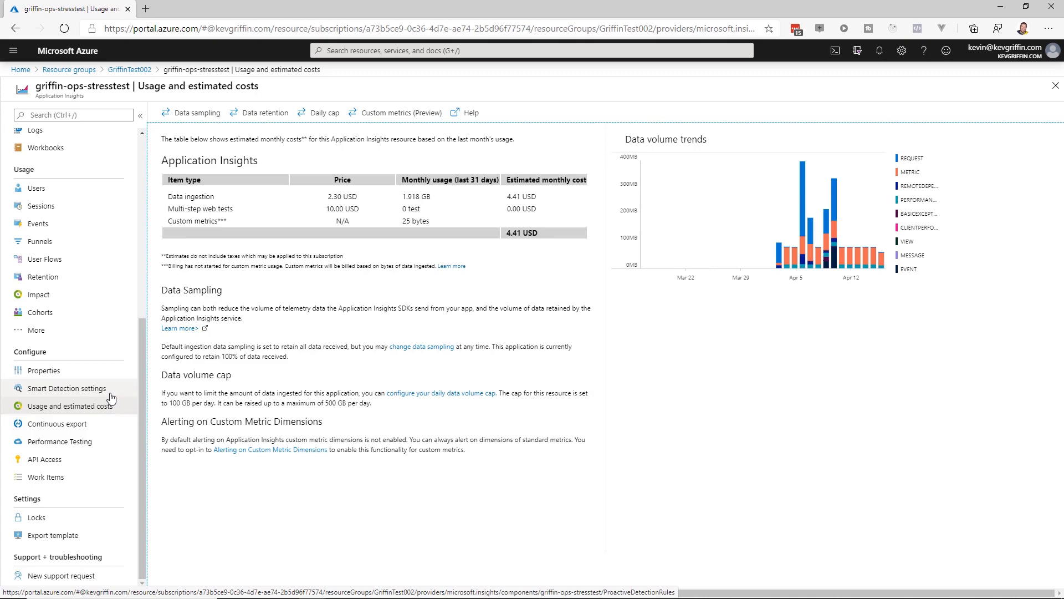
mouse_move(178, 113)
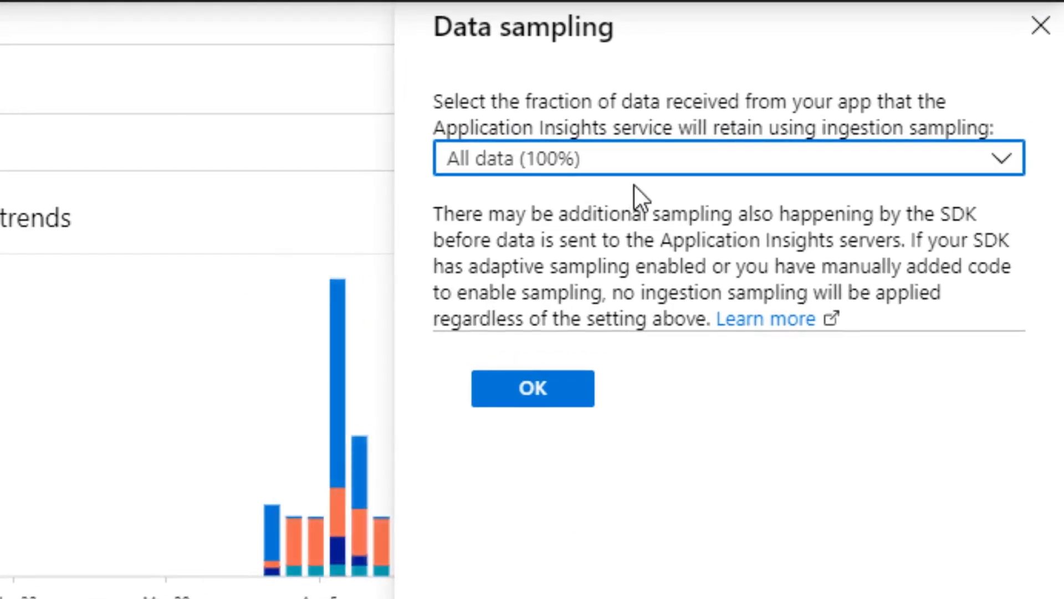
mouse_move(662, 166)
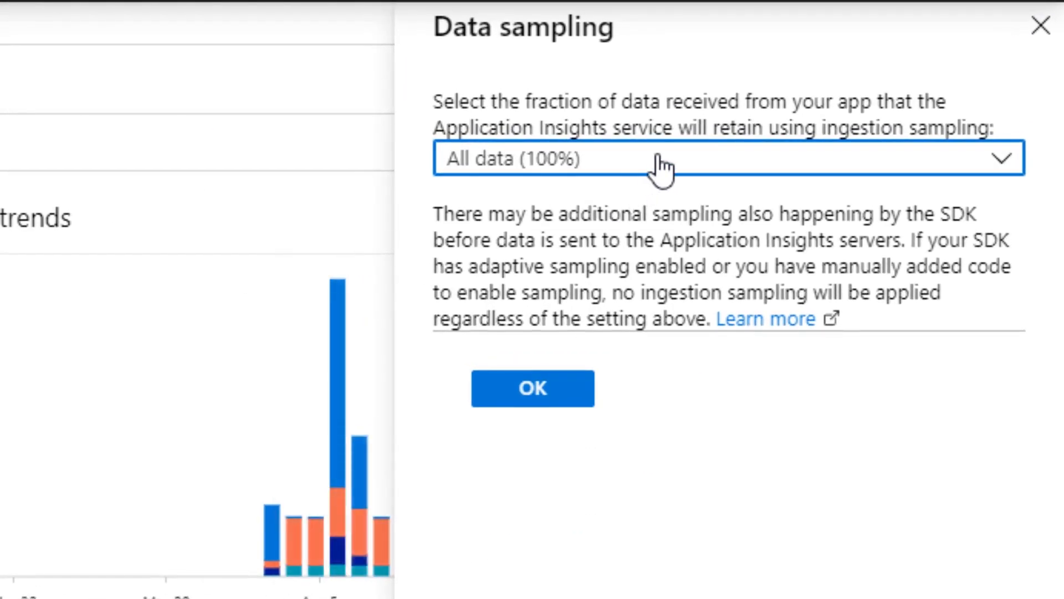
Choose 25% in the Data sampling dropdown and confirm with OK.
click(726, 158)
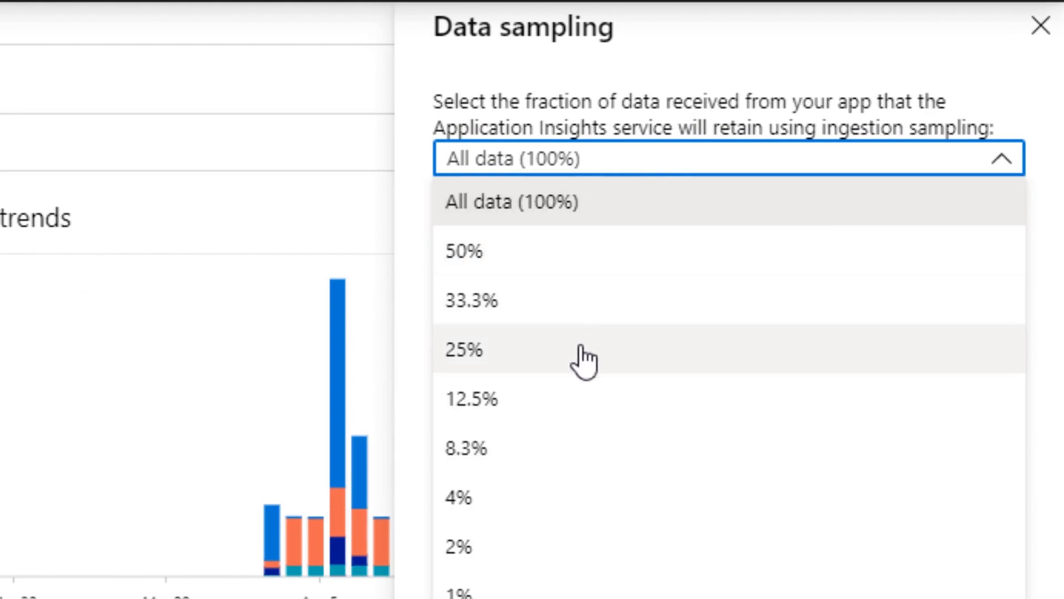
mouse_move(567, 356)
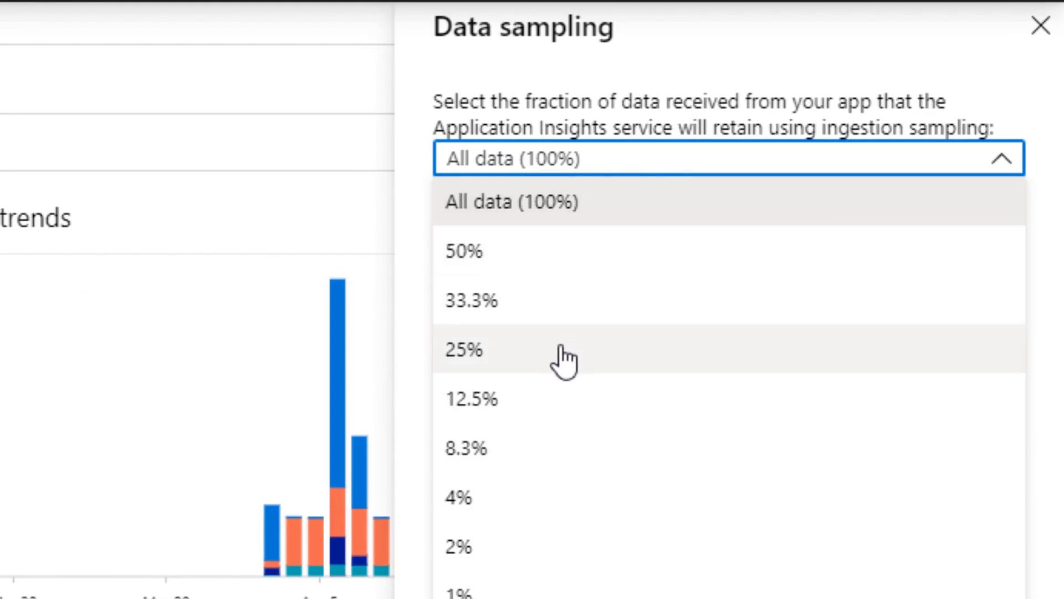
click(462, 349)
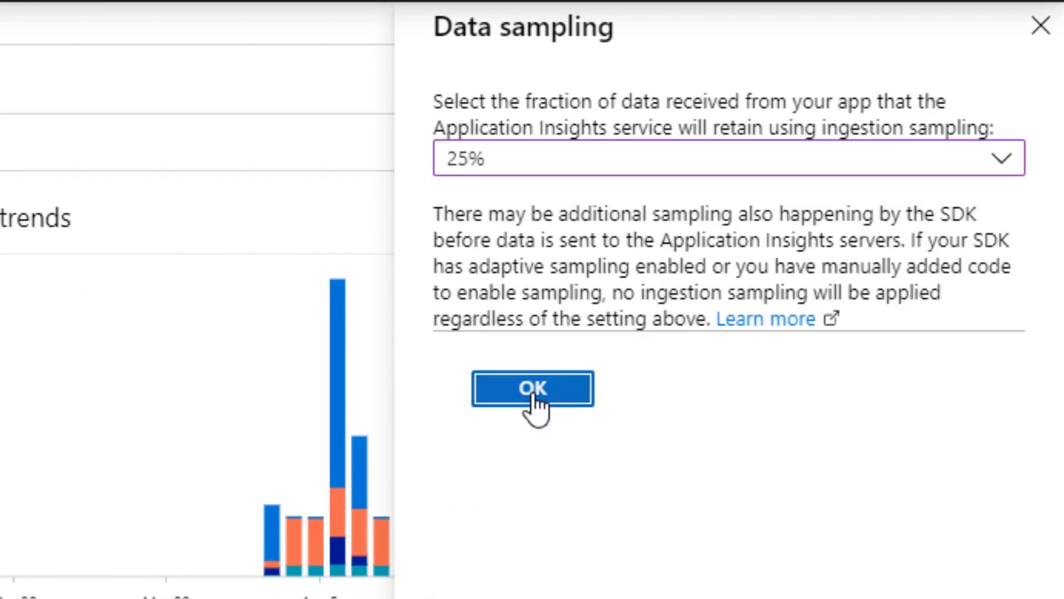
click(531, 388)
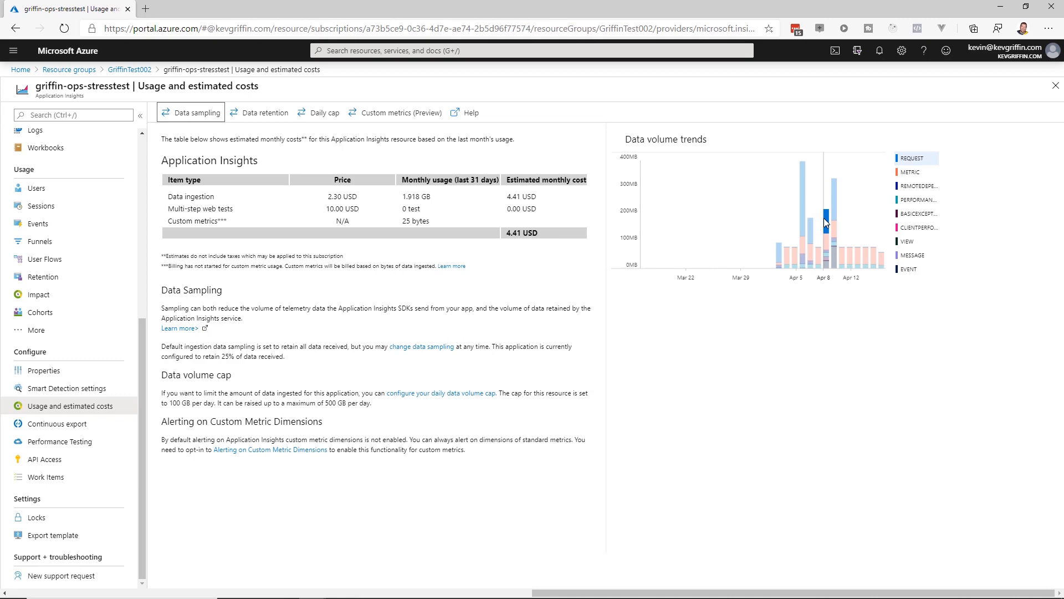
mouse_move(407, 253)
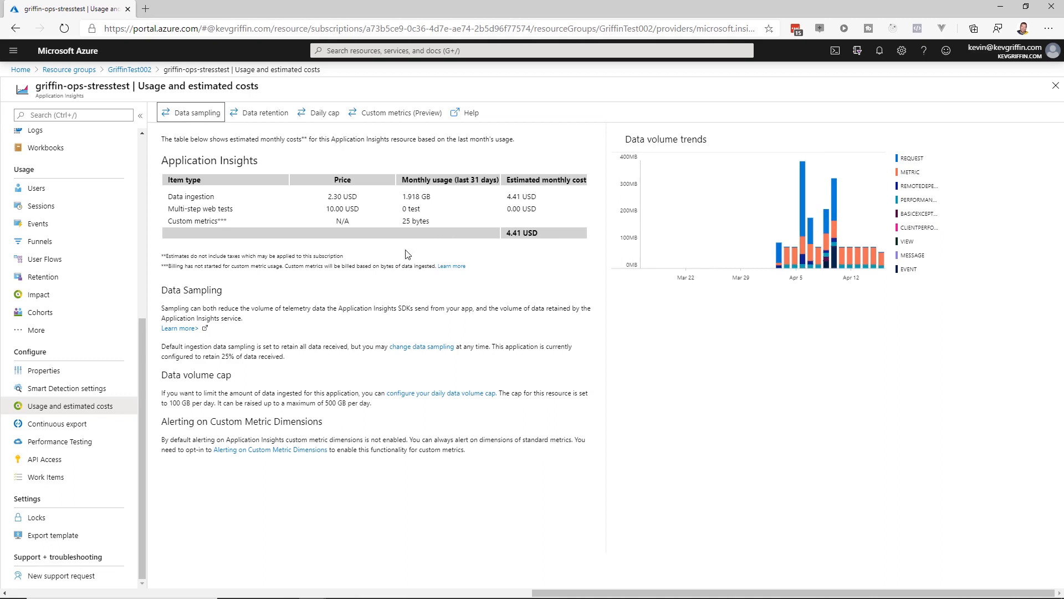
mouse_move(297, 179)
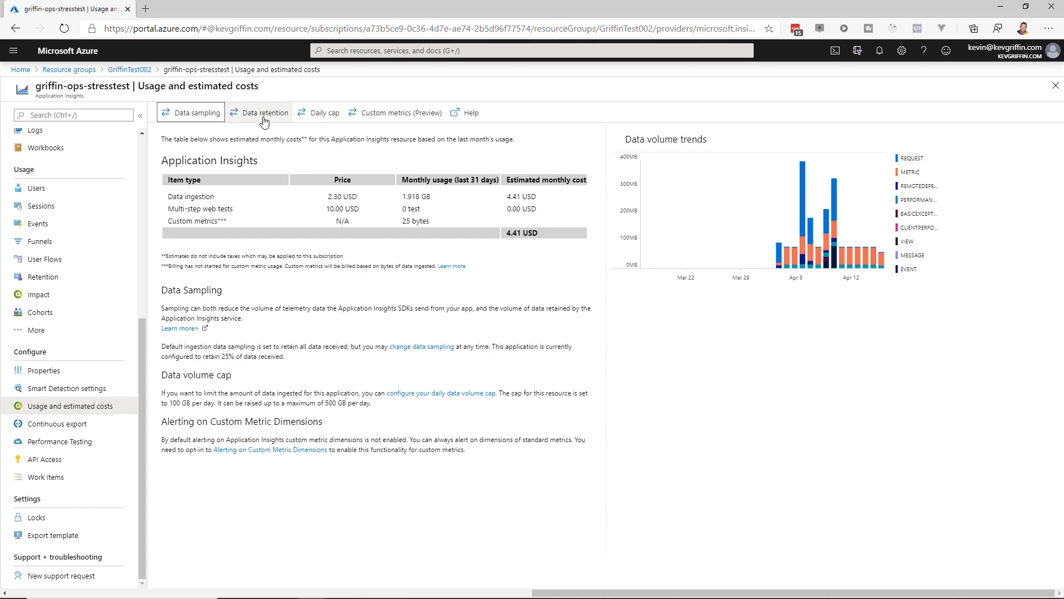
click(263, 112)
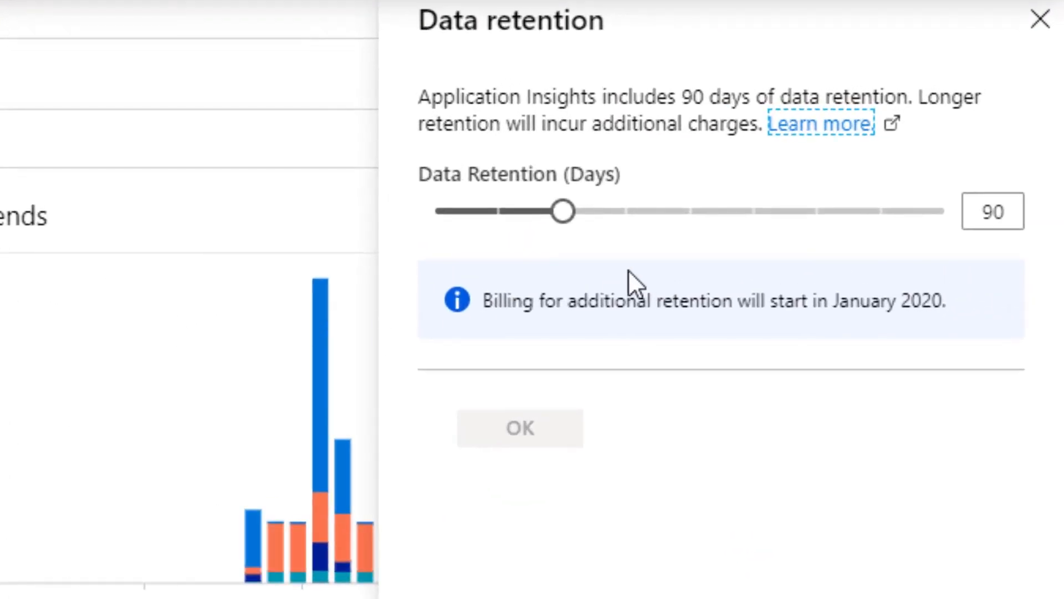
mouse_move(621, 279)
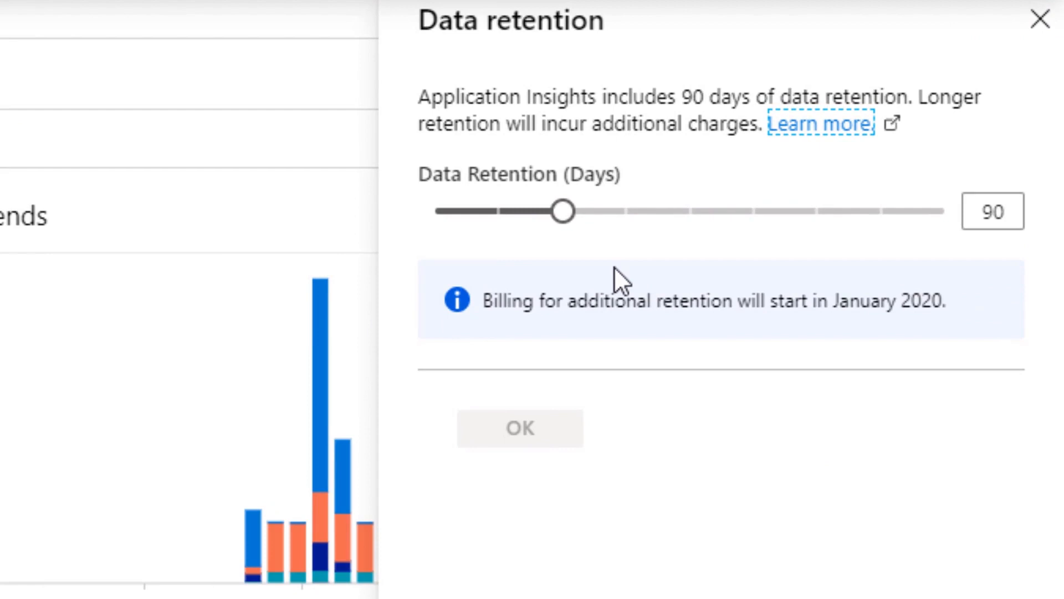
click(562, 211)
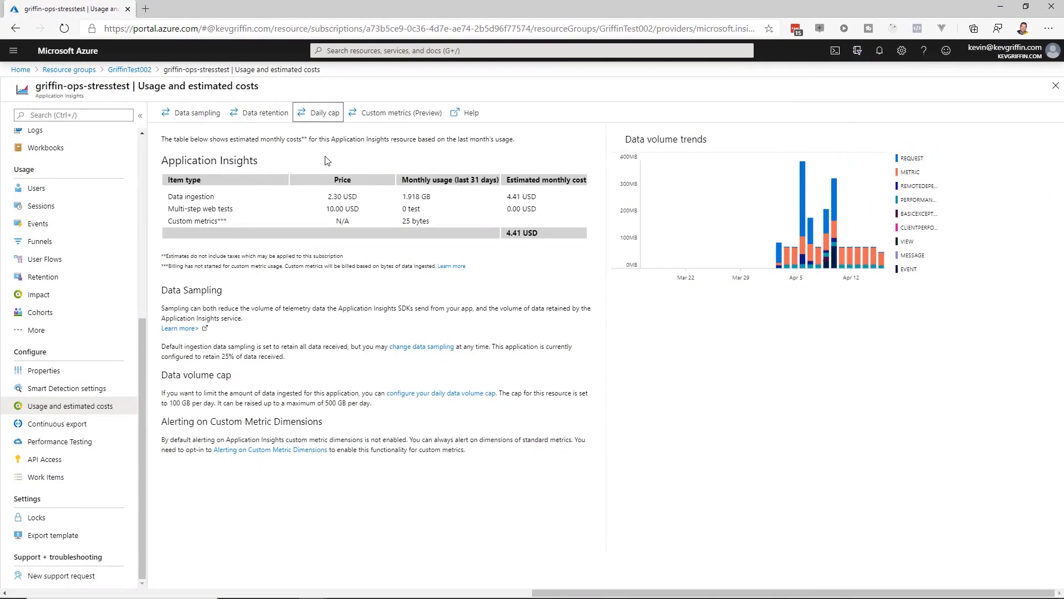
mouse_move(298, 150)
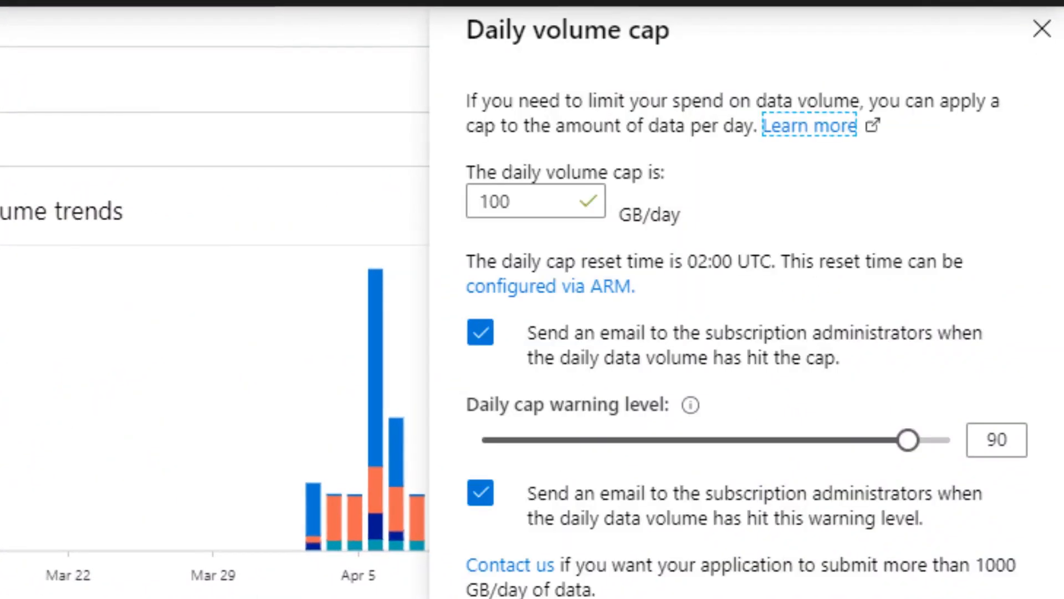
Enter a daily volume cap of 1 GB/day, keeping email alerts and the 90% warning level, and confirm.
click(535, 200)
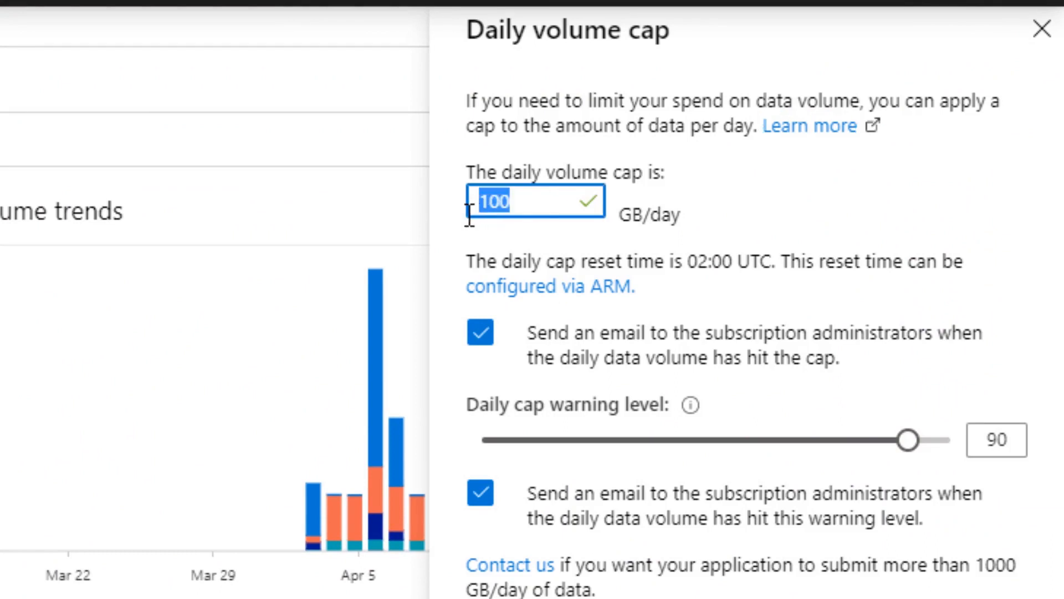
text(1)
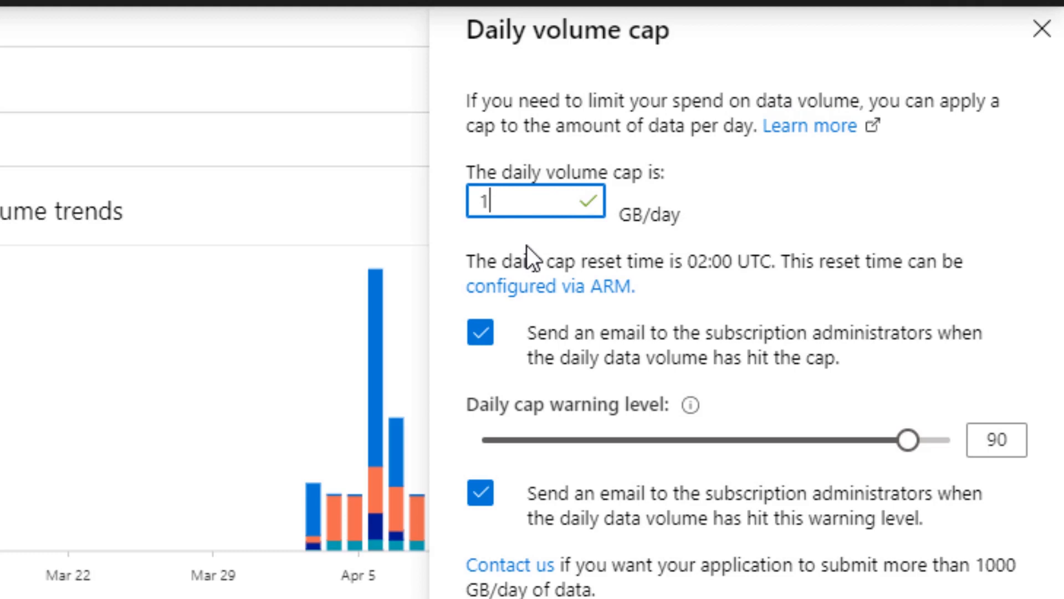
mouse_move(596, 333)
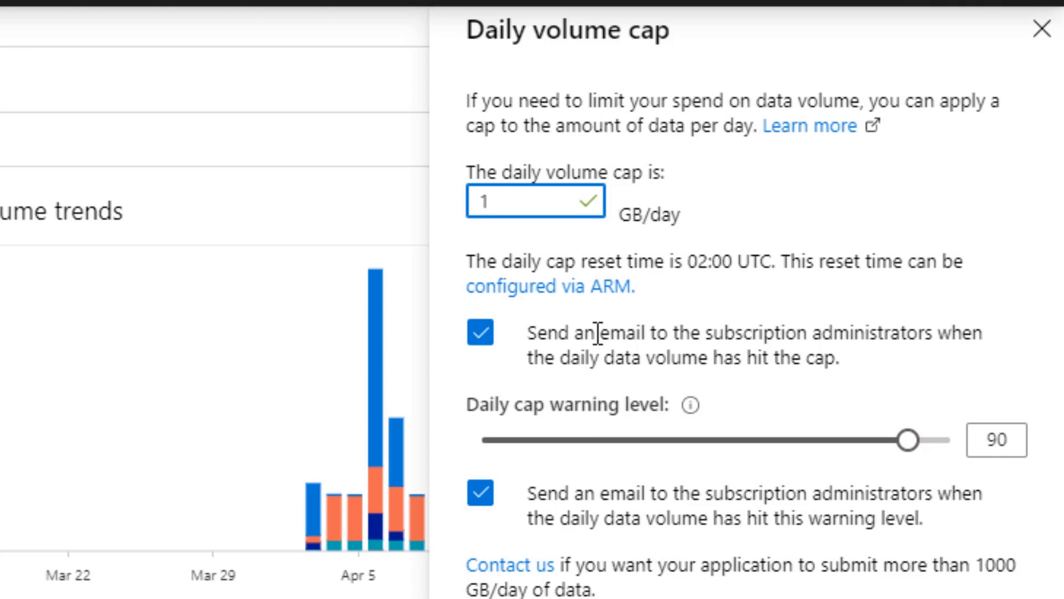
mouse_move(678, 362)
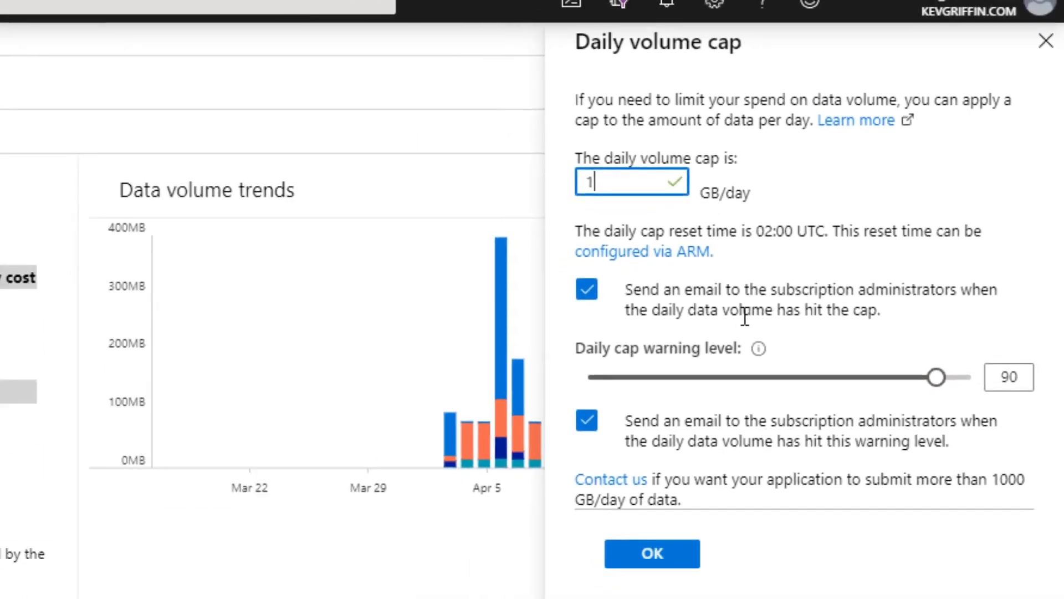
click(652, 554)
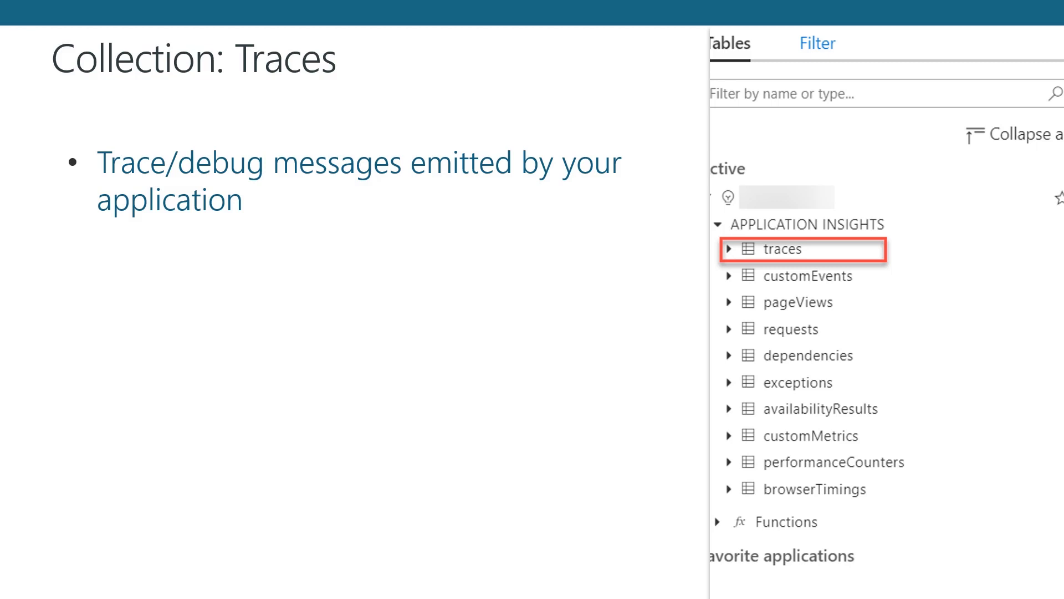
Advance the slideshow from 'Collection: Traces' to 'Collection: Page Views'.
click(804, 276)
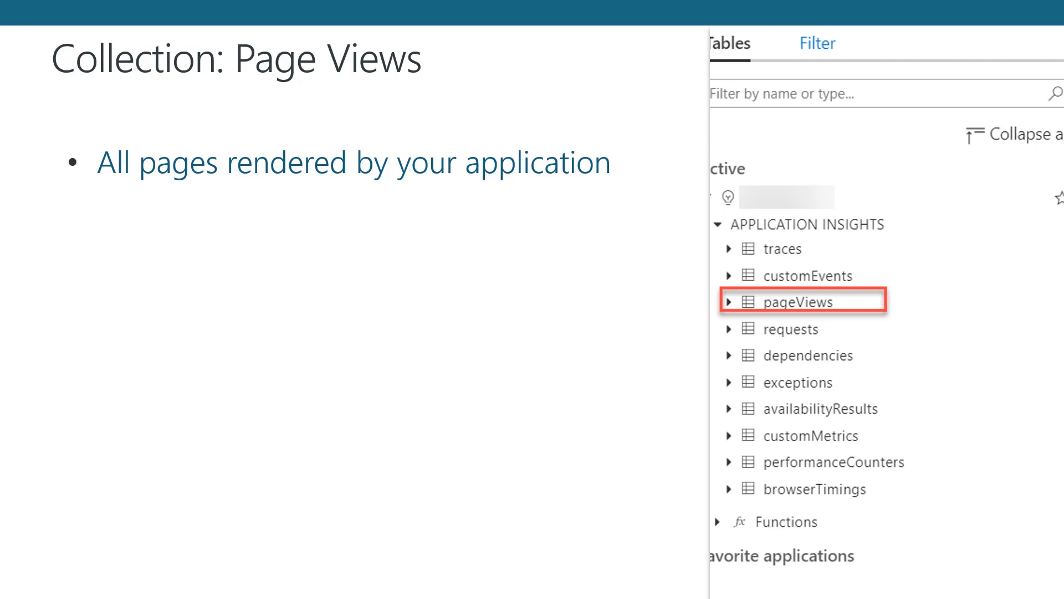
Advance through the Requests and Performance Counters collection slides to reach 'What is KQL?'.
click(794, 328)
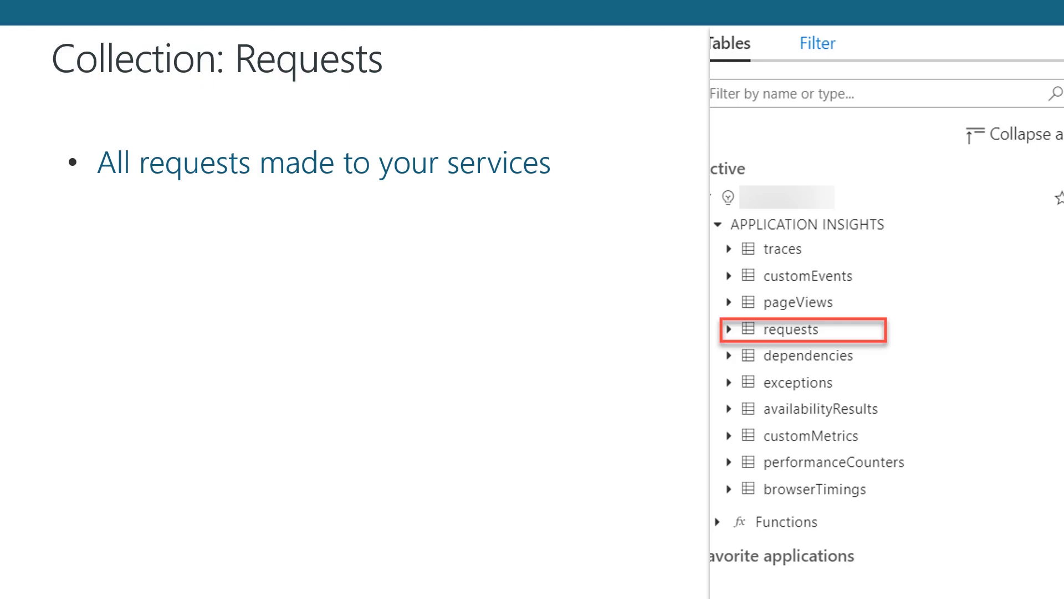
click(811, 354)
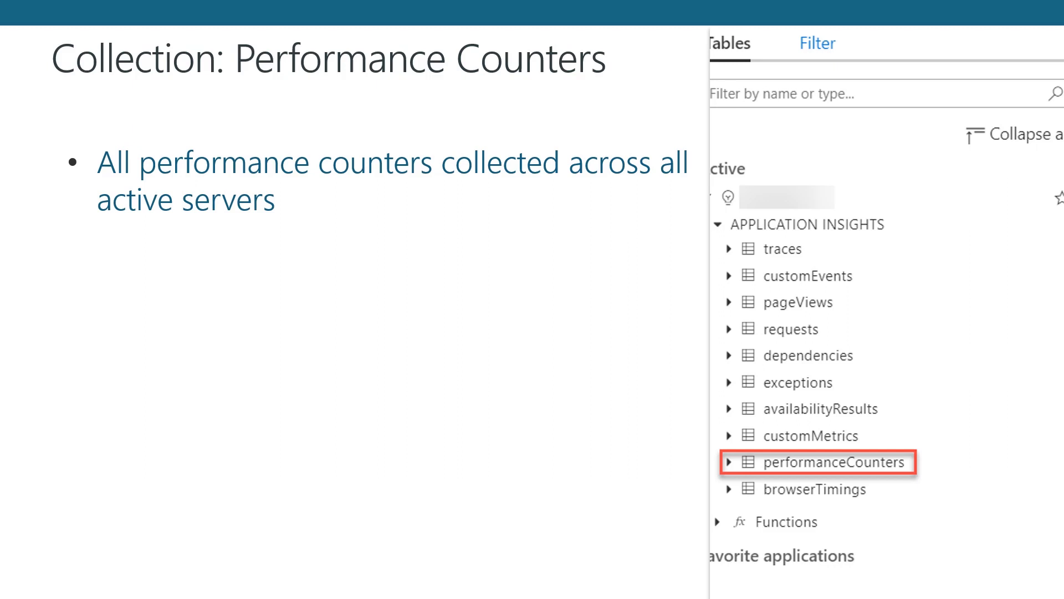
click(817, 487)
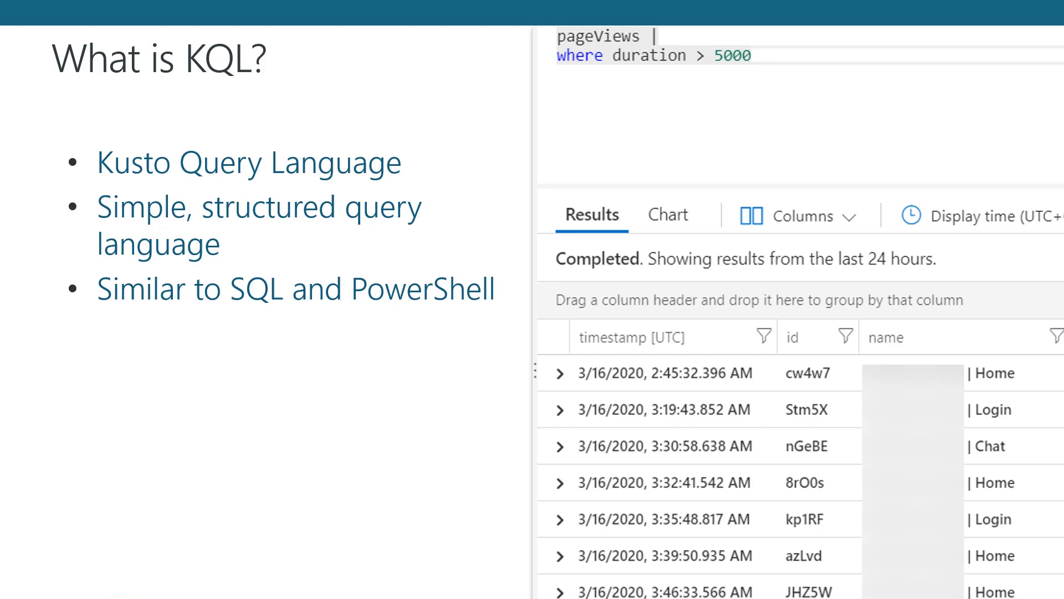
Advance past the 'What is KQL?' slide to the 'Building a Query' slide.
key(right)
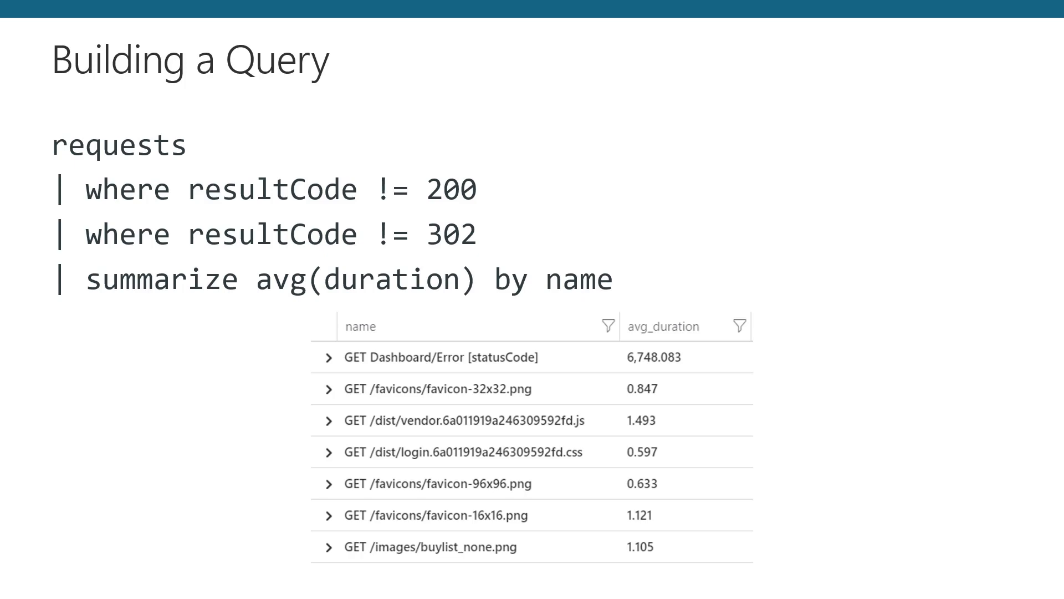
Advance past the 'Building a Query' slide, returning to the griffin-ops-stresstest overview.
key(Right)
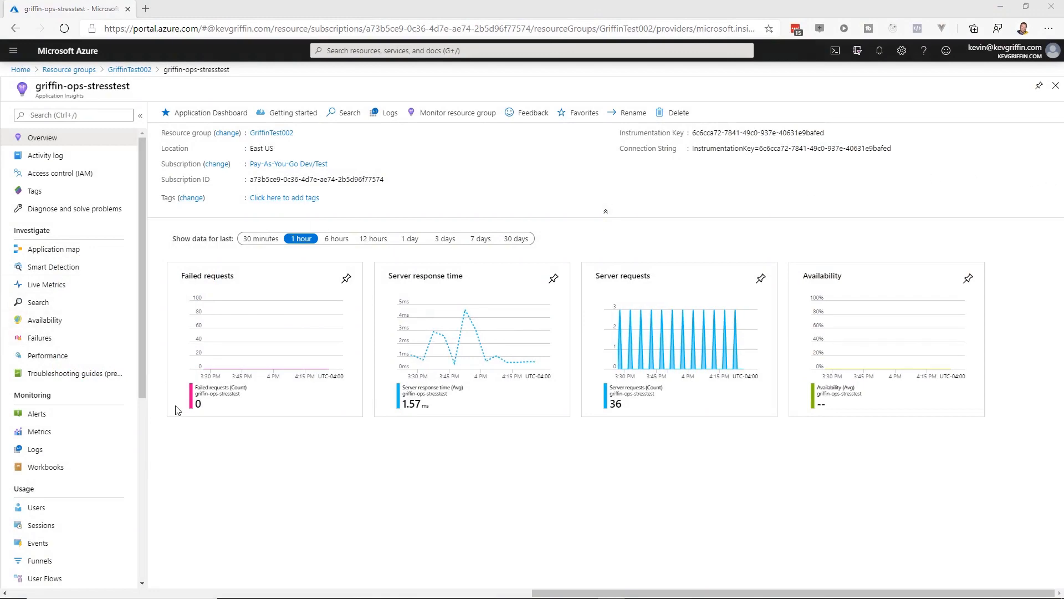
Choose Logs under Monitoring to reach the query editor with an empty New Query 1.
click(35, 449)
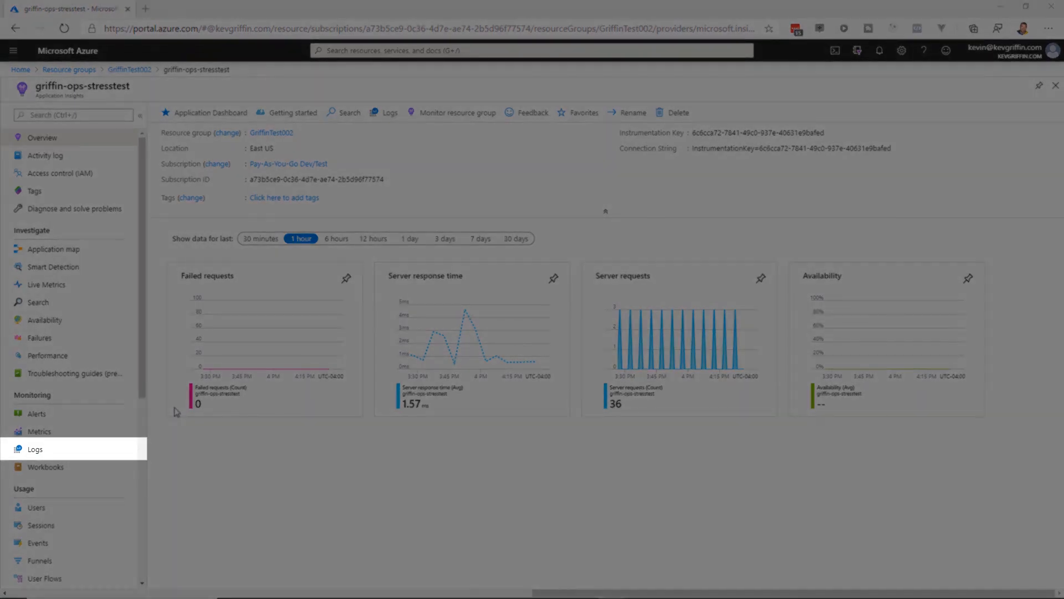
mouse_move(61, 449)
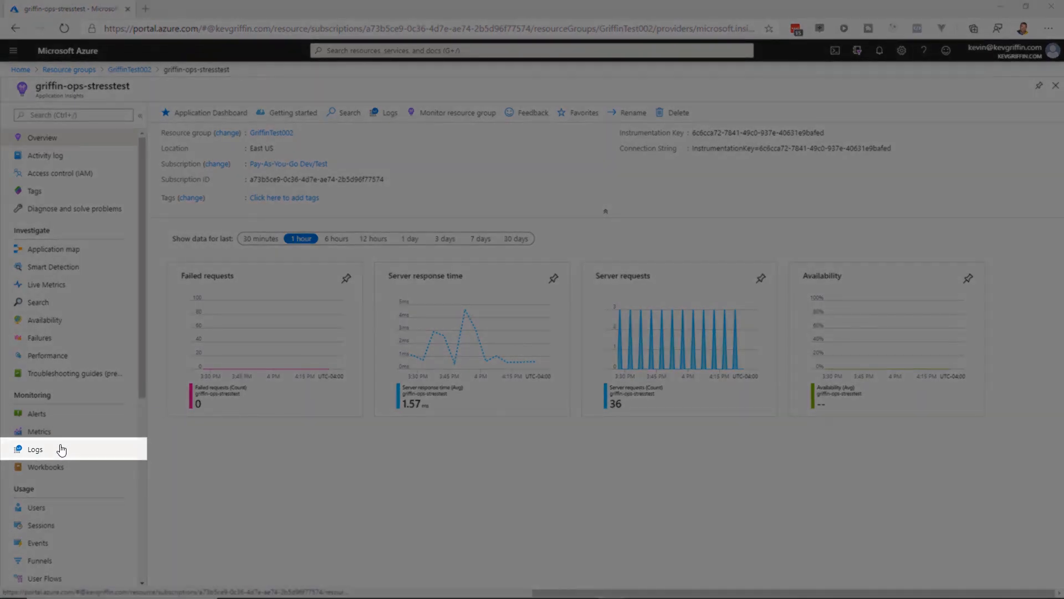
click(34, 449)
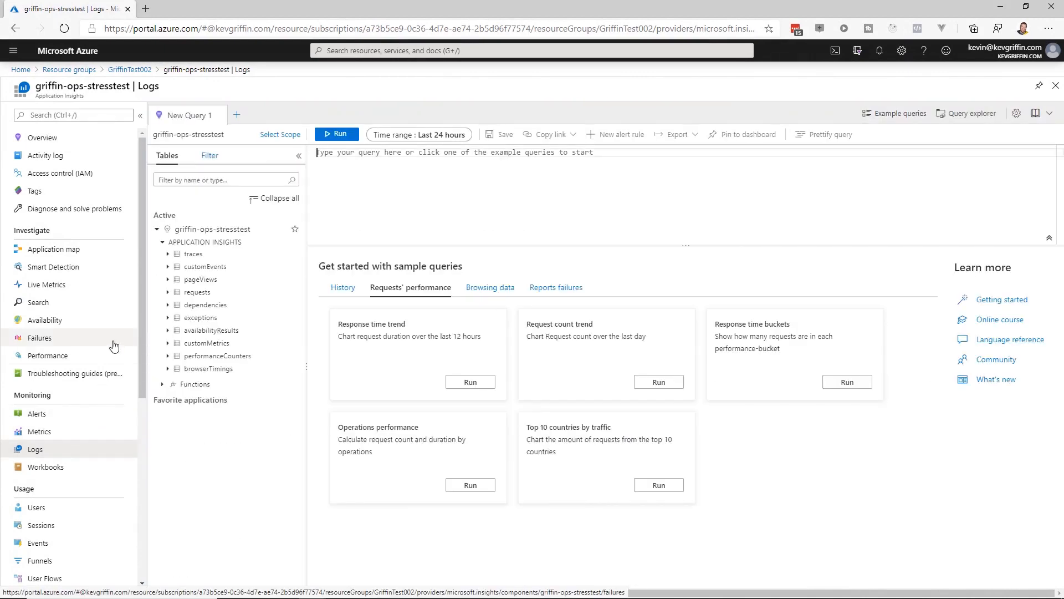
click(6, 114)
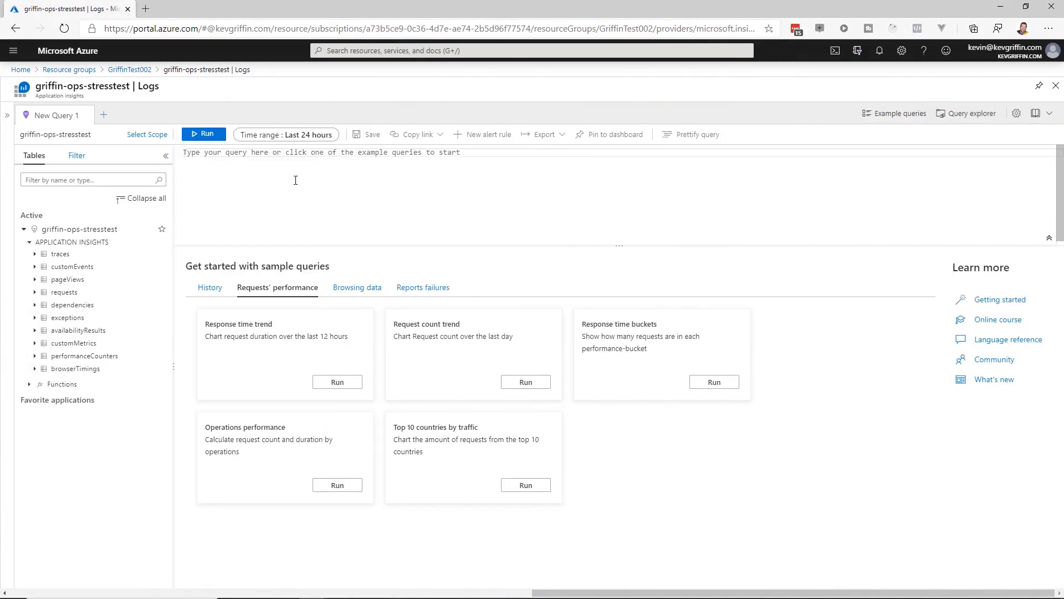
mouse_move(67, 280)
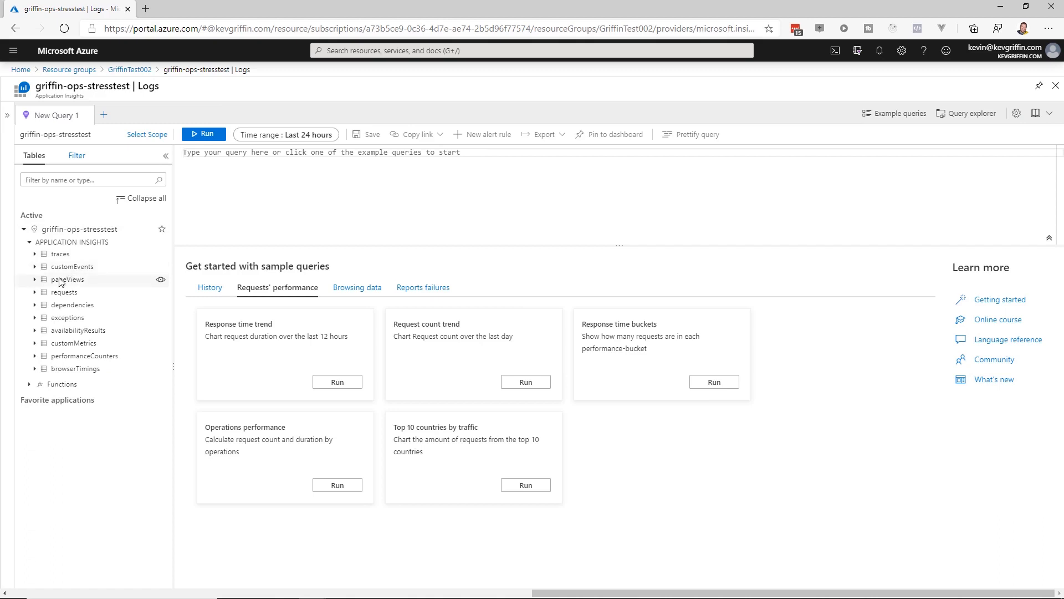
click(63, 292)
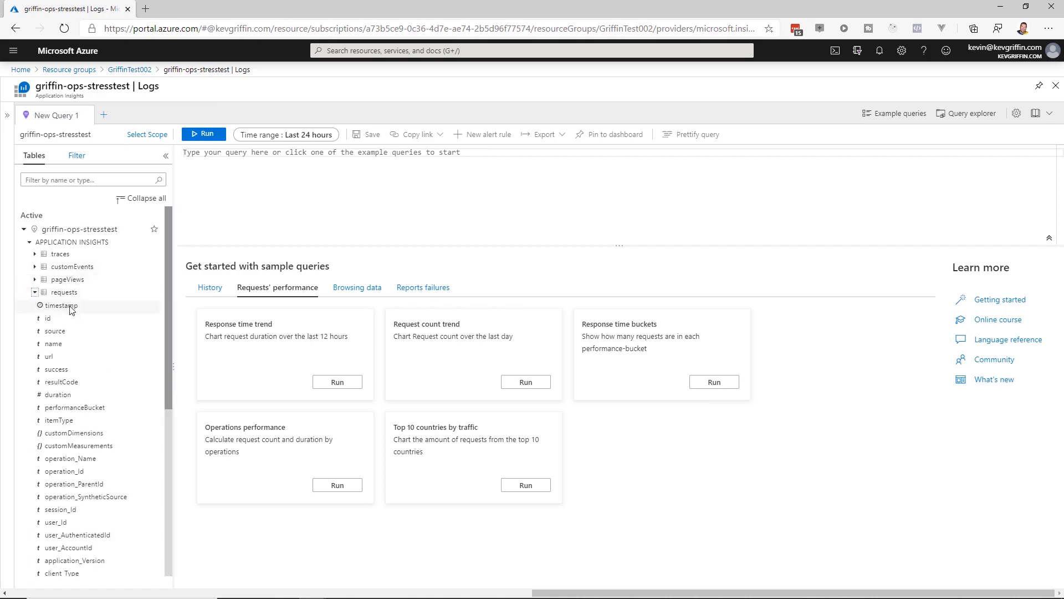
scroll(down, 3)
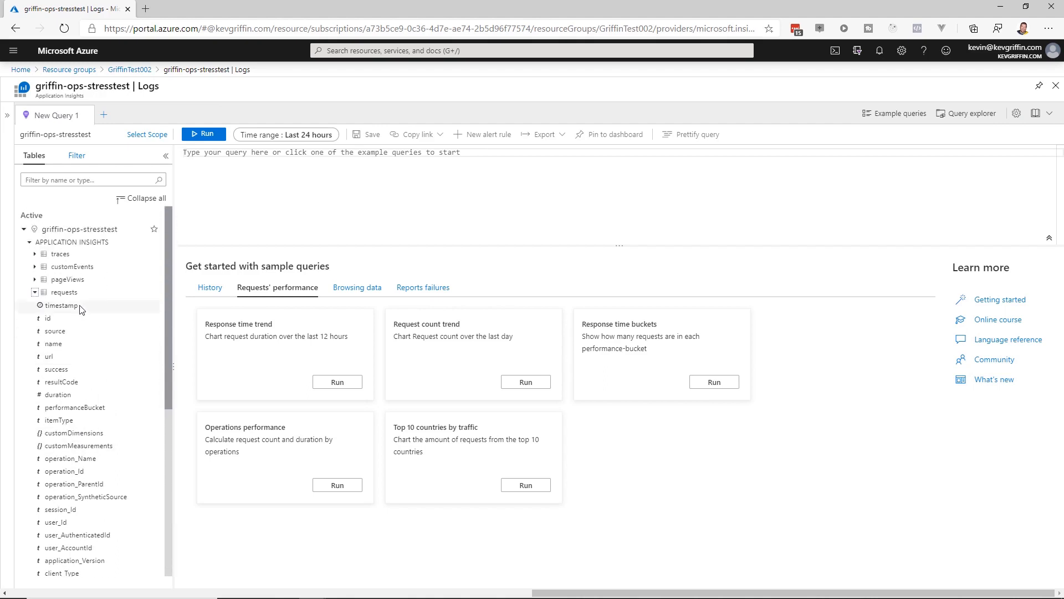
mouse_move(65, 291)
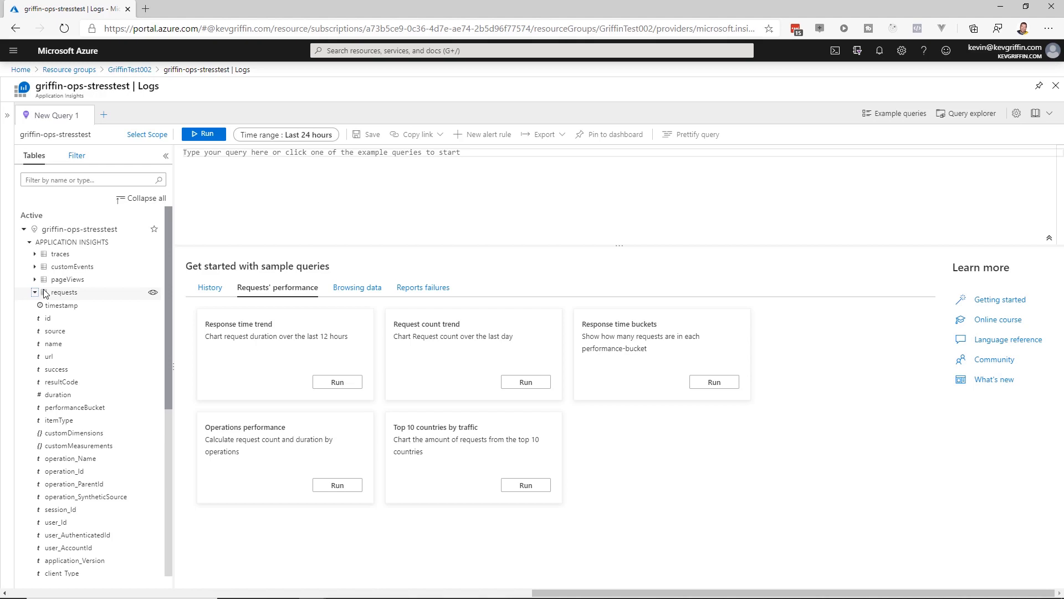
click(35, 291)
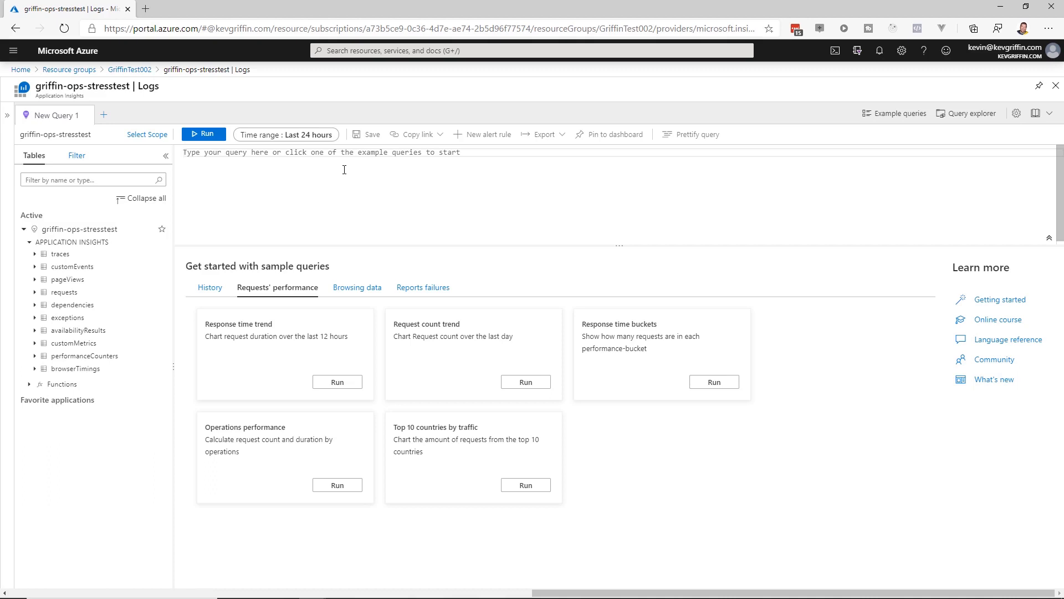
Write the comment line '// What are my slowest endpoints?' at the top of New Query 1.
text(// What are)
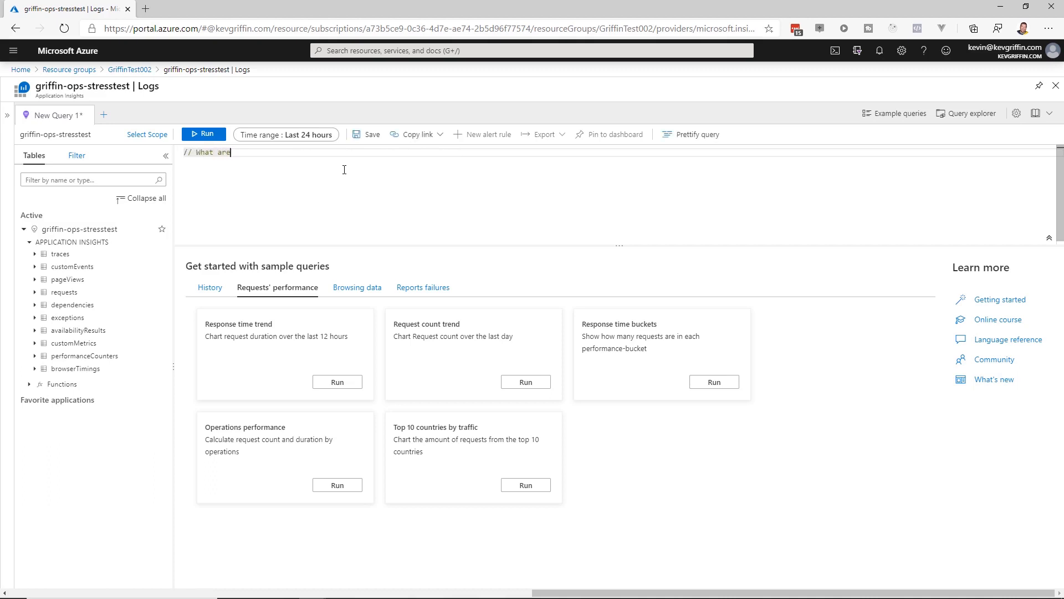
text(my)
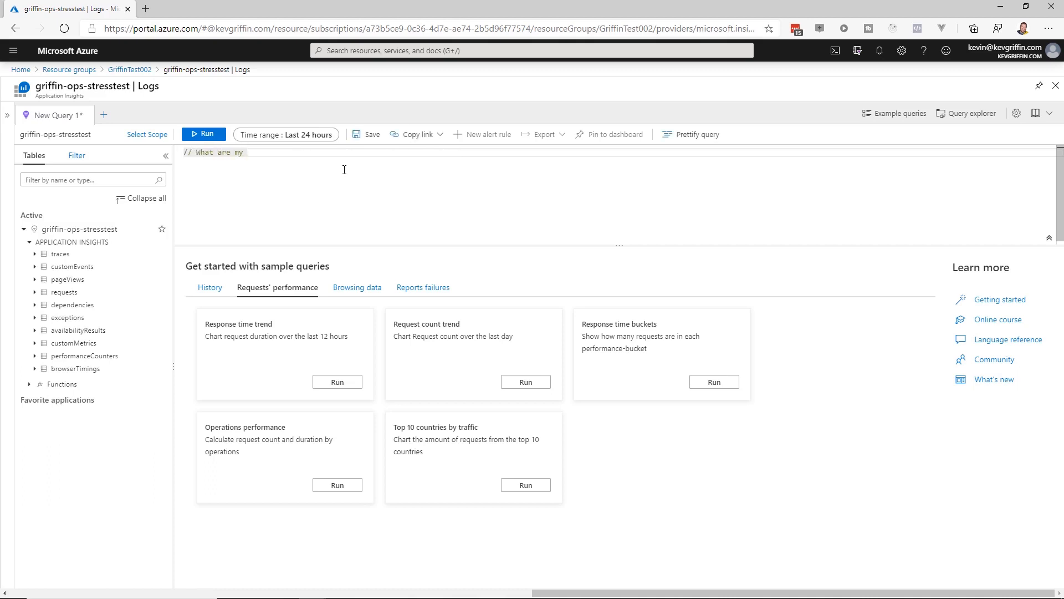
text(slowest)
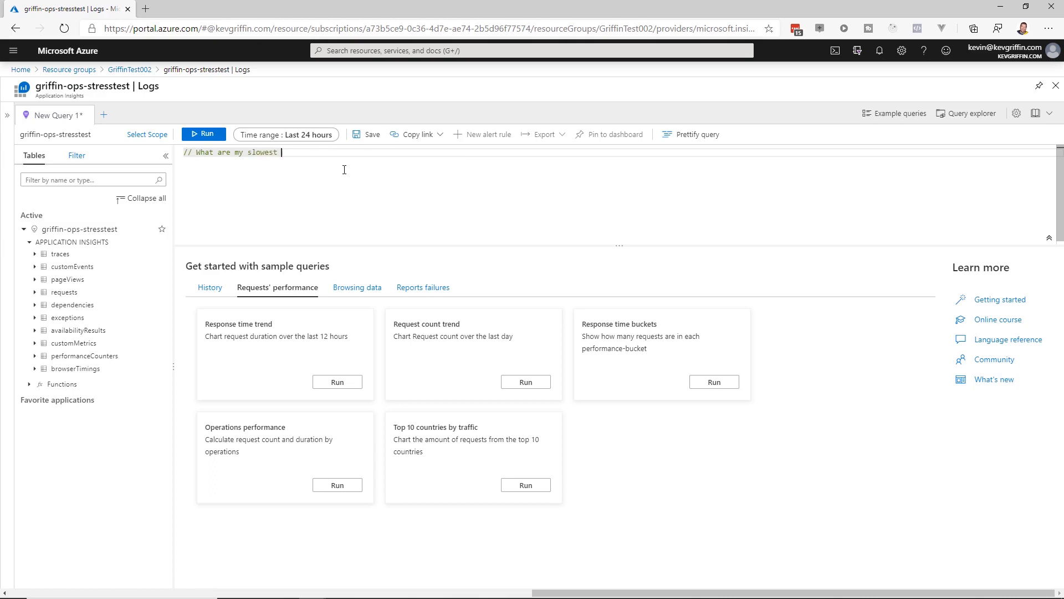
text(endpoints?)
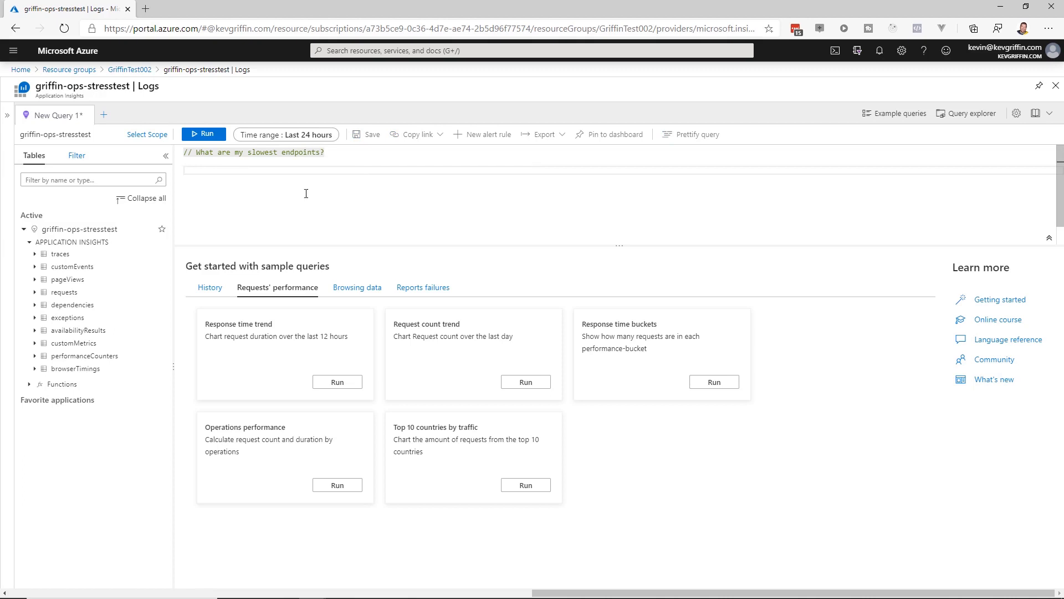
mouse_move(95, 368)
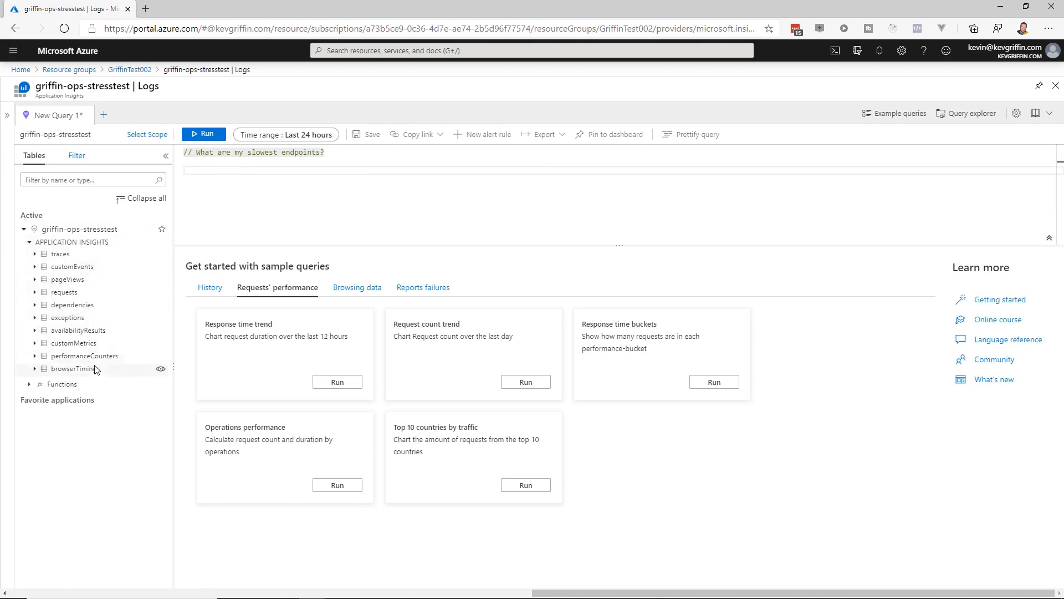
mouse_move(229, 179)
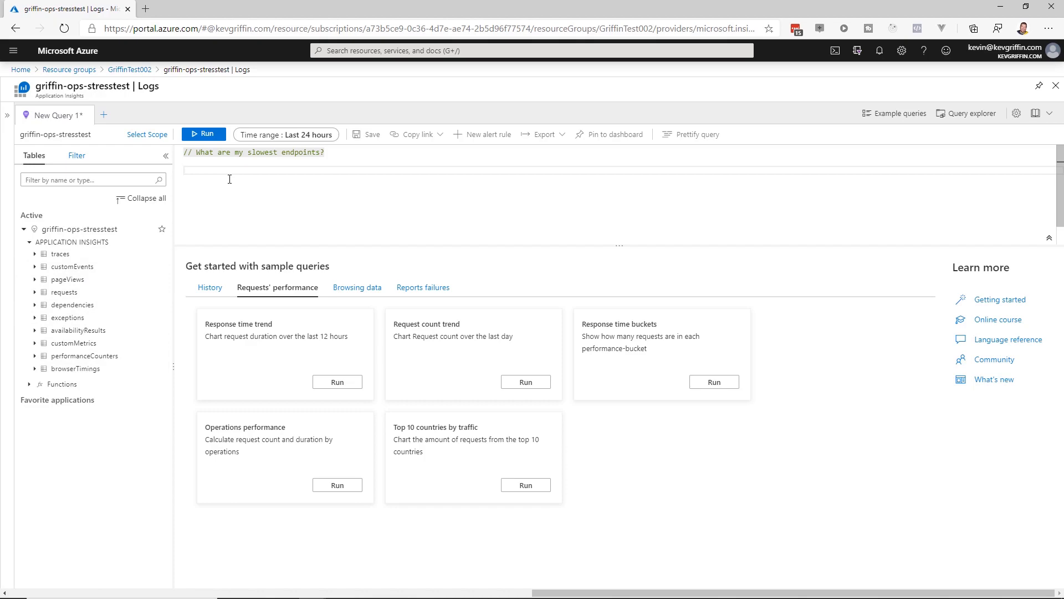
Run the 'requests' query to list all request records.
text(request)
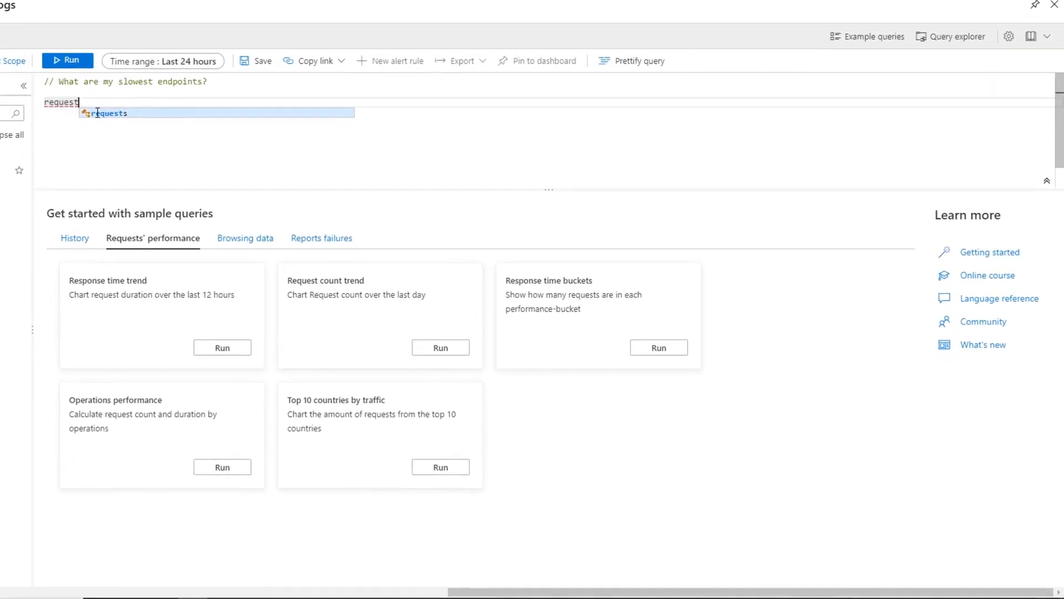
mouse_move(121, 118)
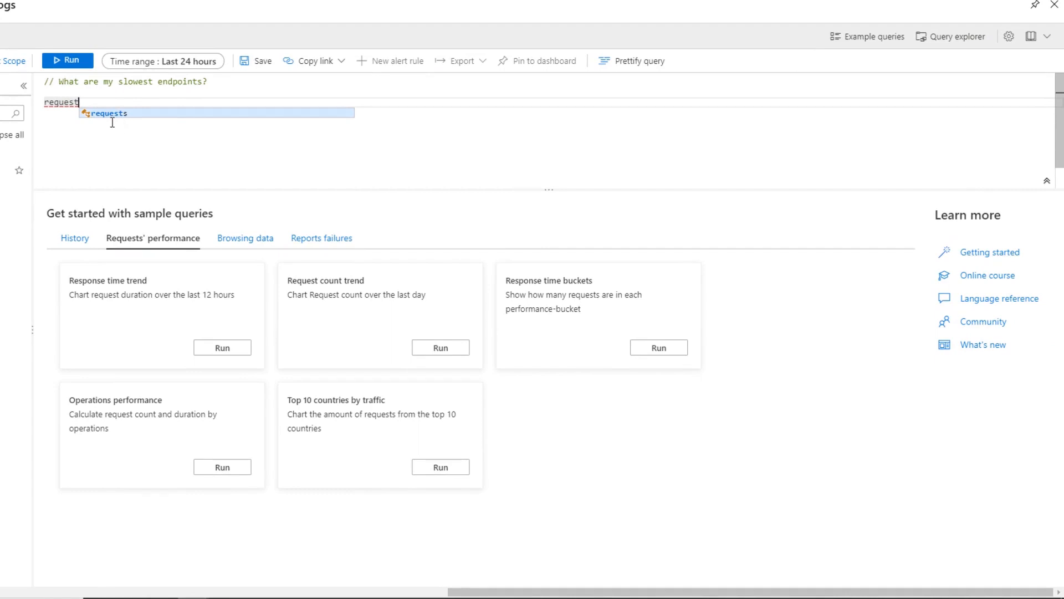
mouse_move(125, 125)
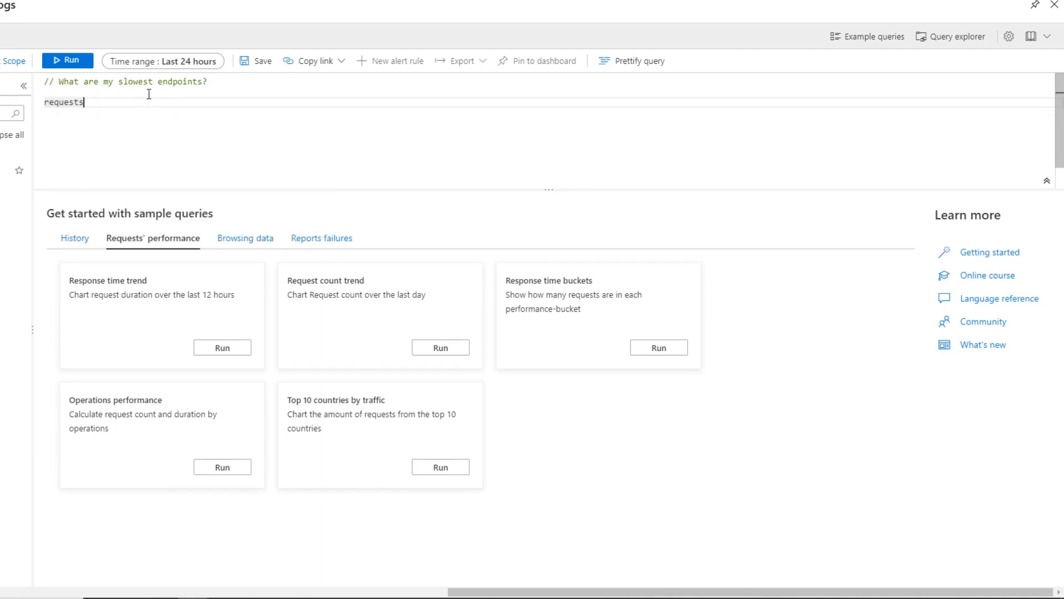
click(67, 59)
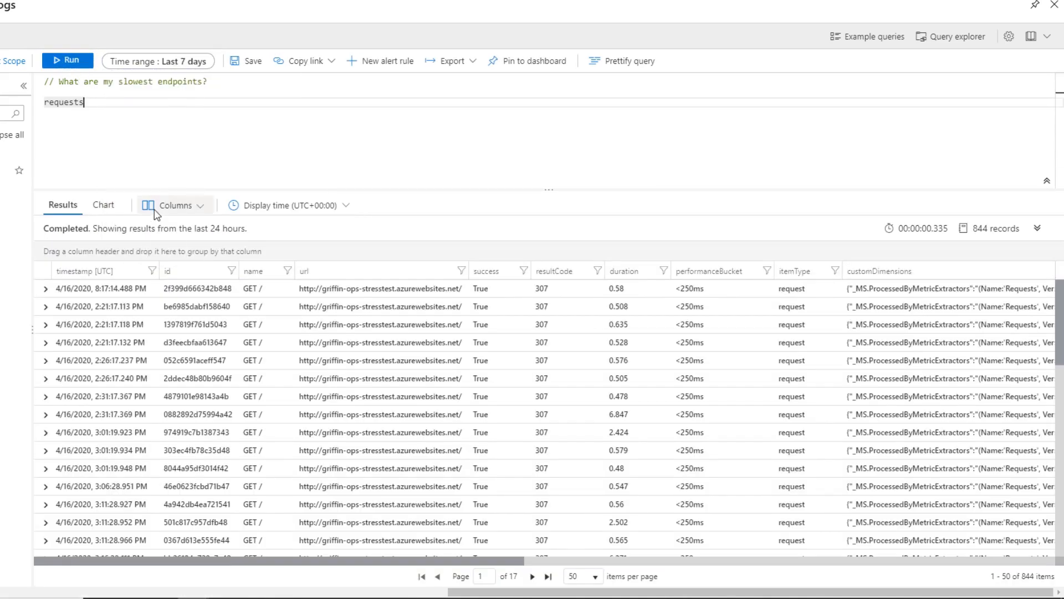
mouse_move(153, 177)
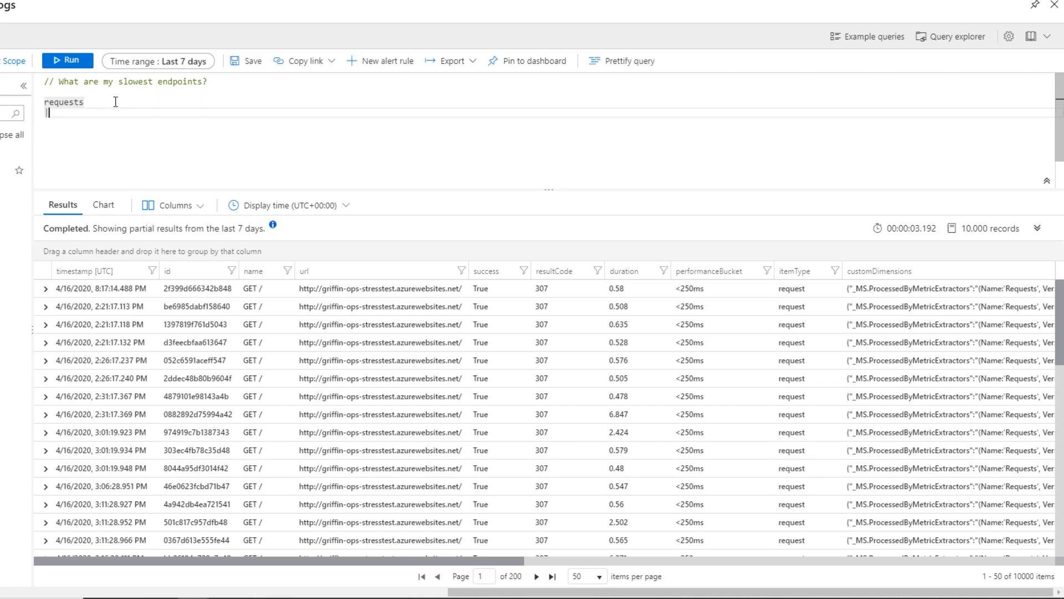
Add '| where notempty(duration)' and '| extend total_duration = duration * itemCount' to the requests query.
text(| where)
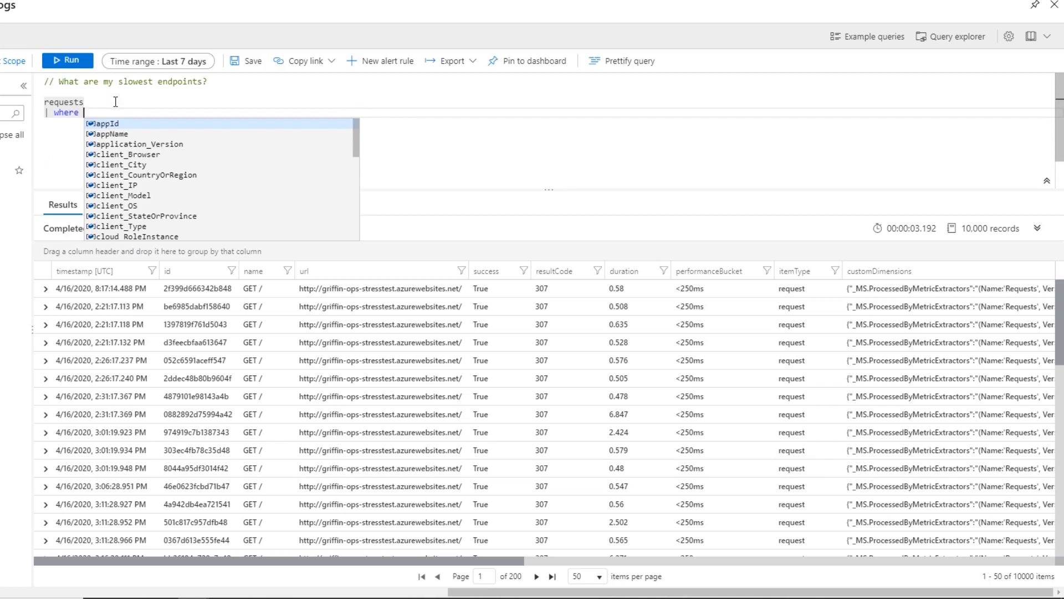
text(notempty(duration))
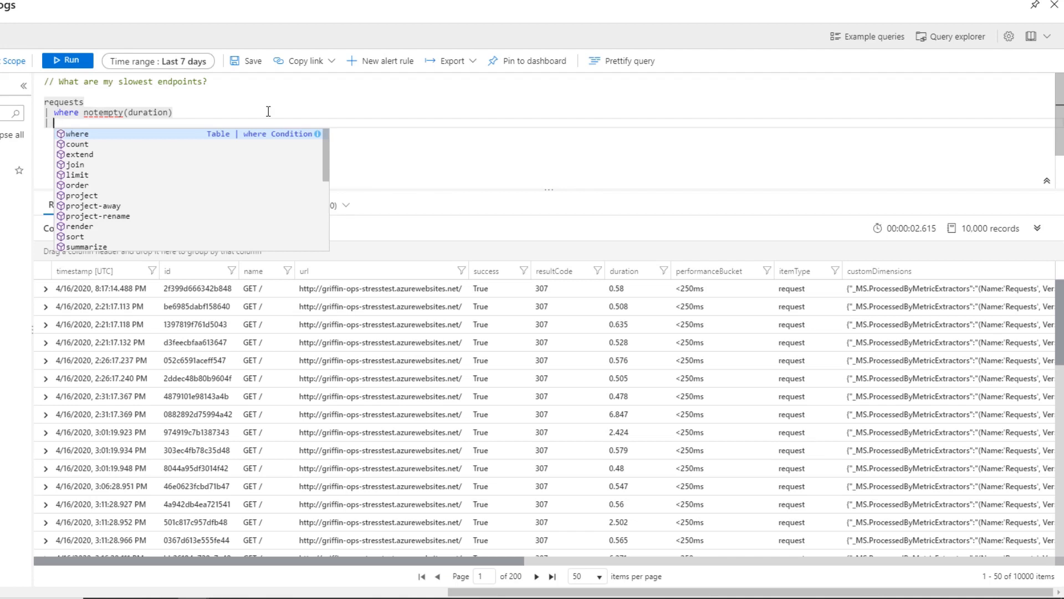
text(extend)
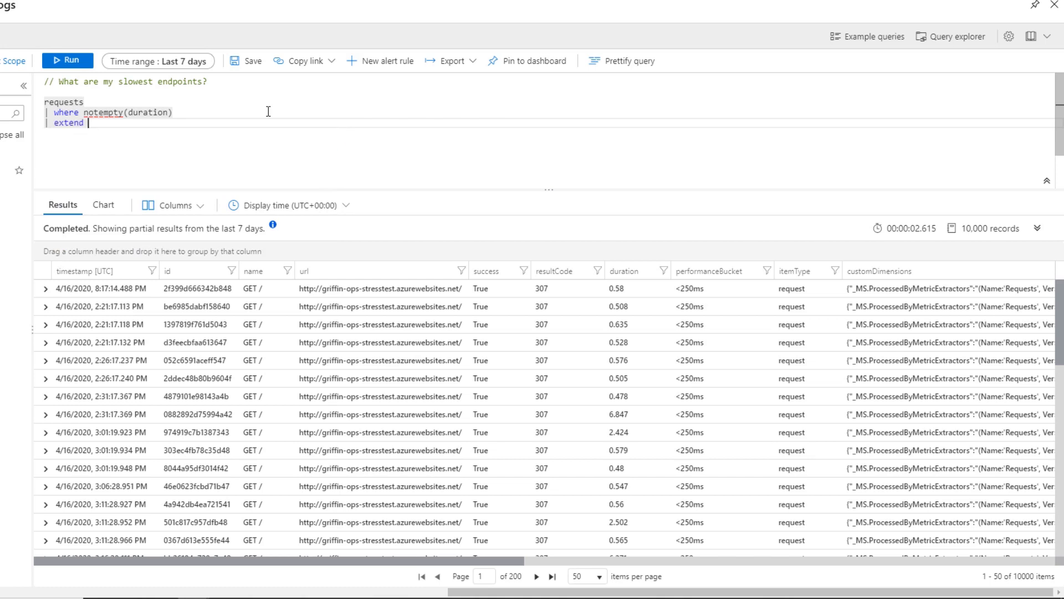
text(total_duration)
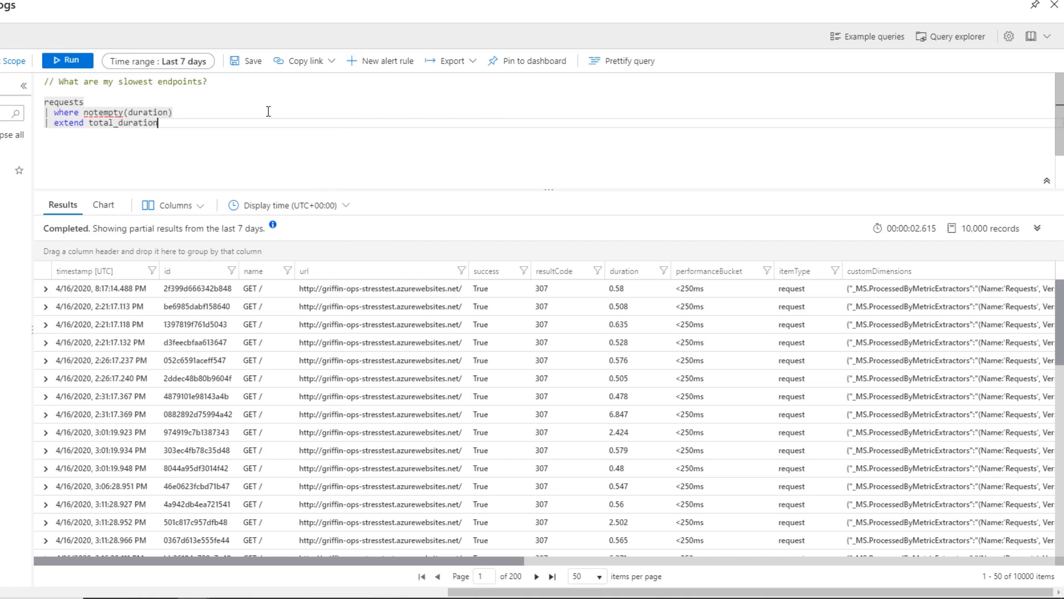
text(= duration)
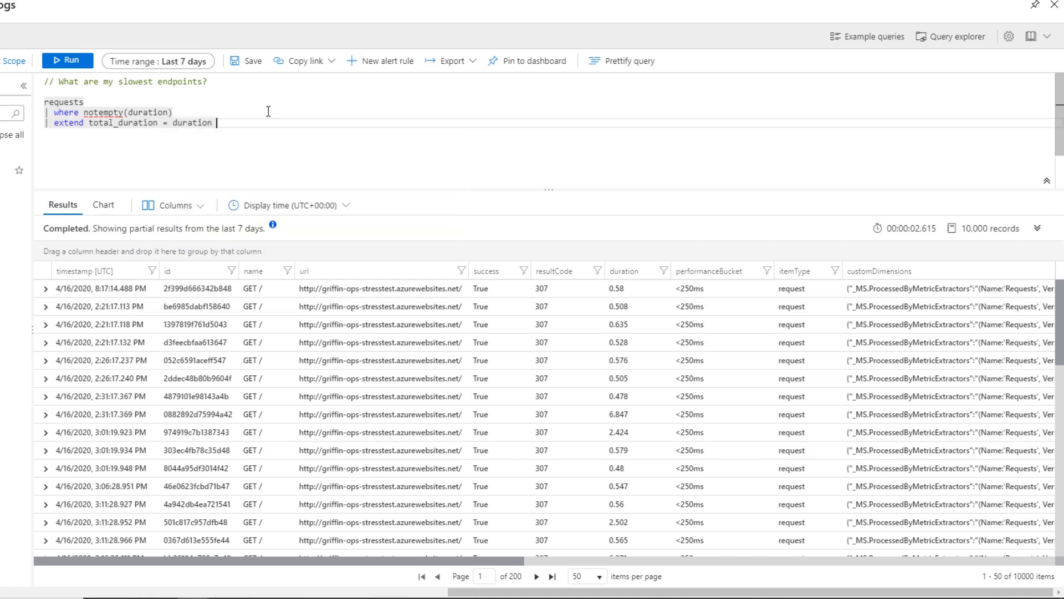
text(*)
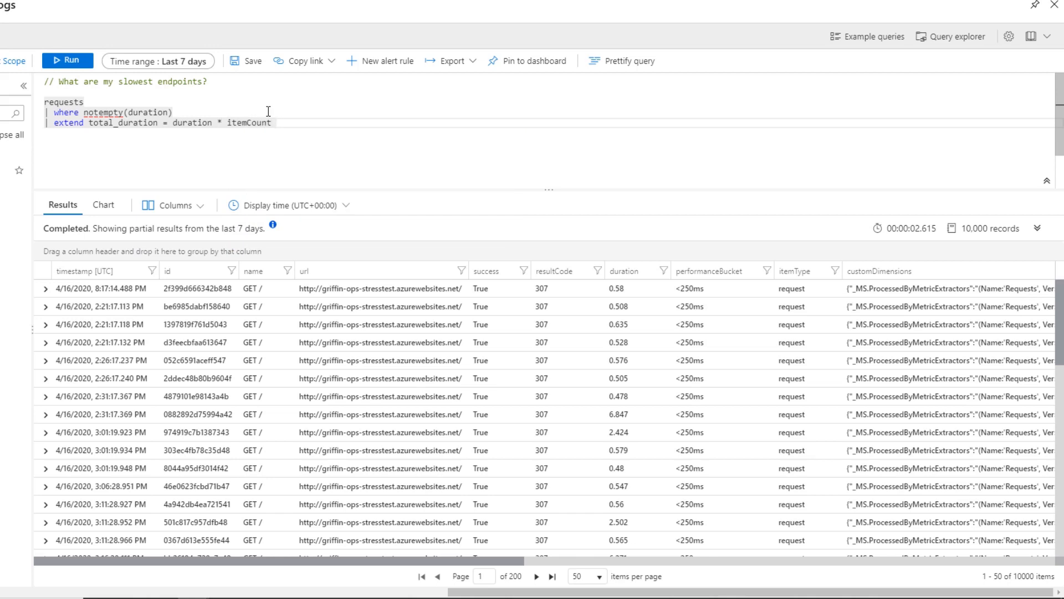
Run the extended query and check the new total_duration column in the results grid.
click(68, 60)
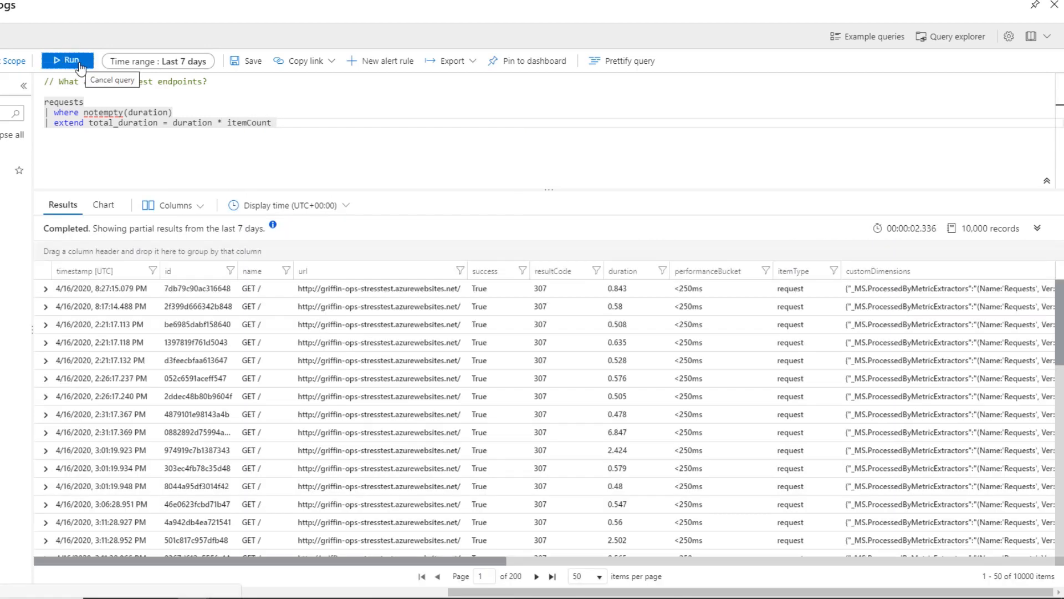
mouse_move(283, 182)
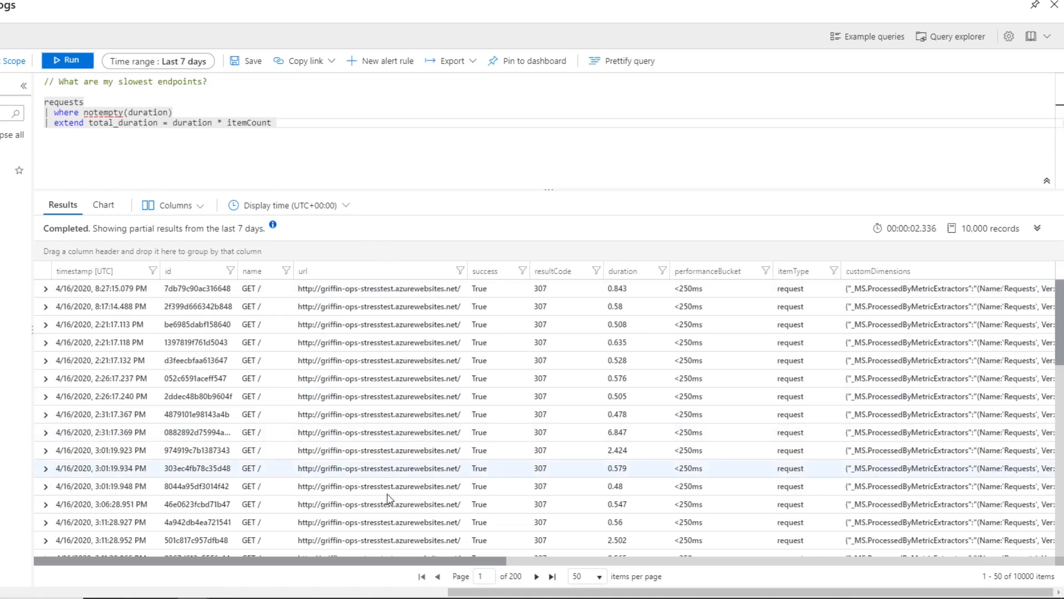
scroll(right, 3)
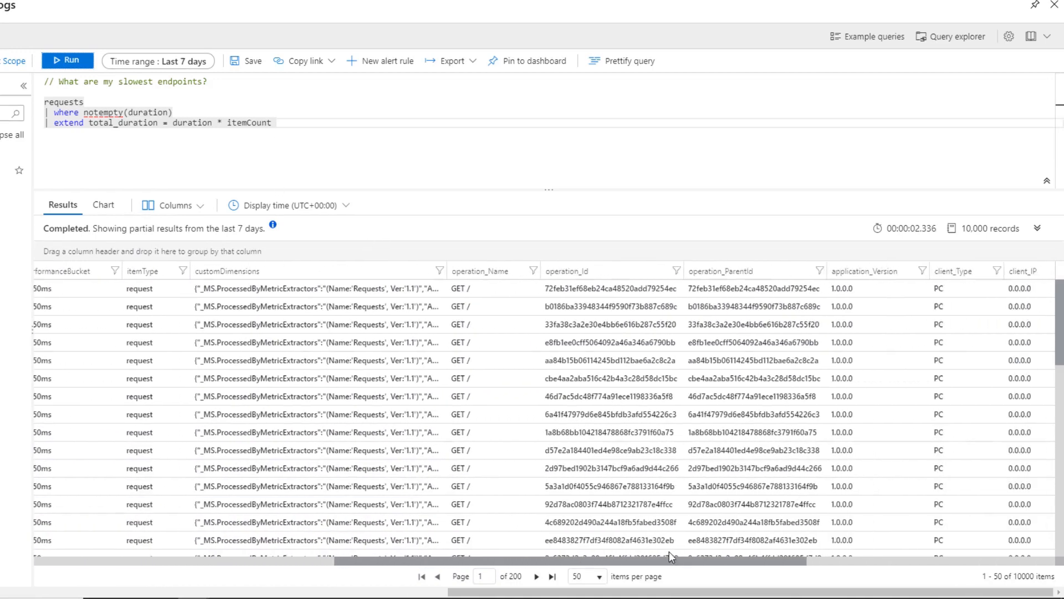
scroll(right, 3)
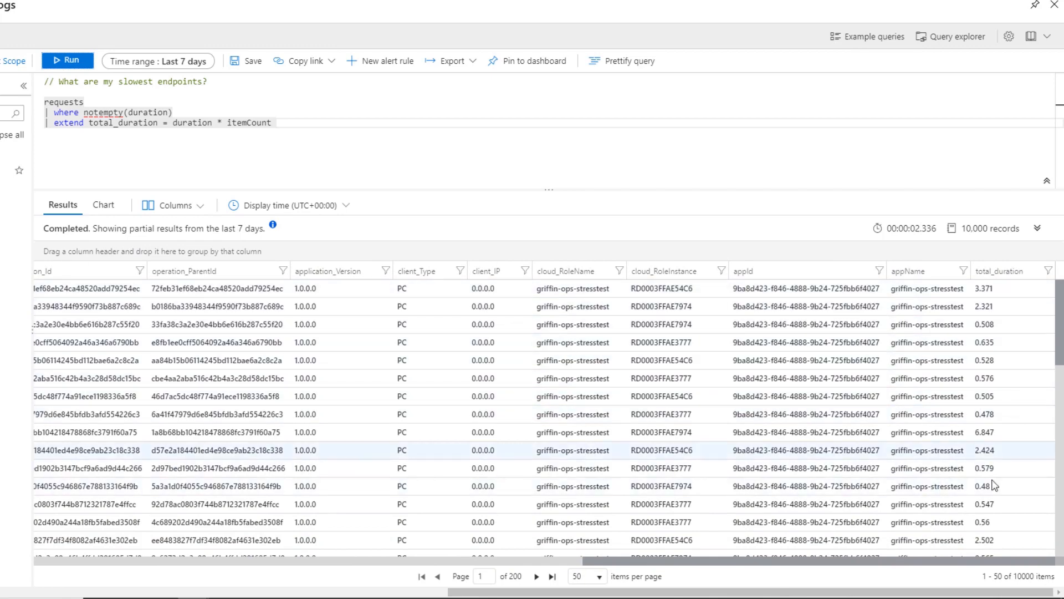
scroll(right, 3)
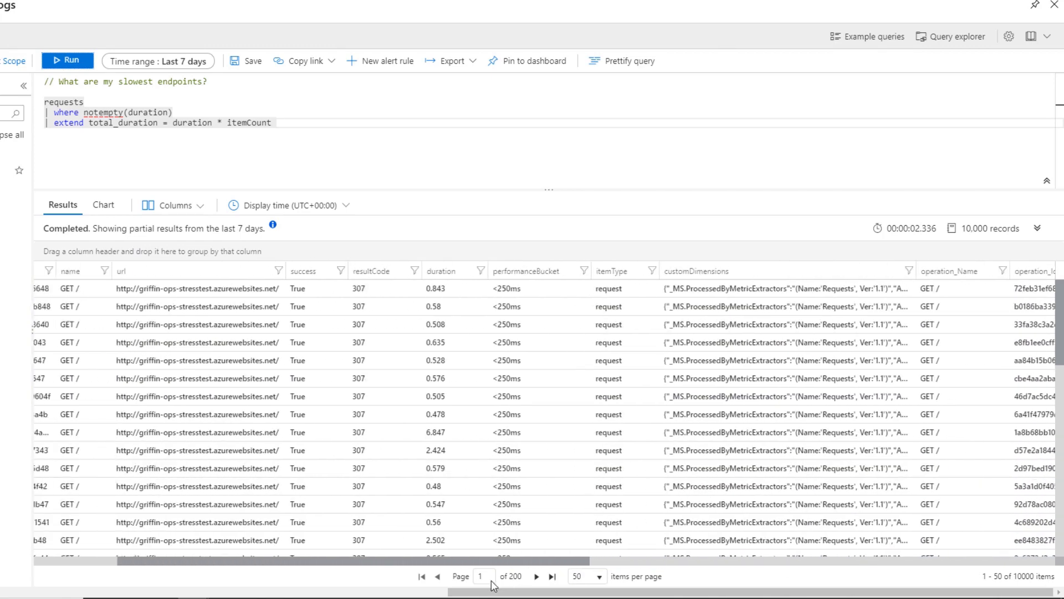
Add '| summarize avg_duration = (sum(total_duration) / sum(itemCount)) by operation_Name' and run it for 22 rows.
click(364, 132)
text(| summarize avg_duration)
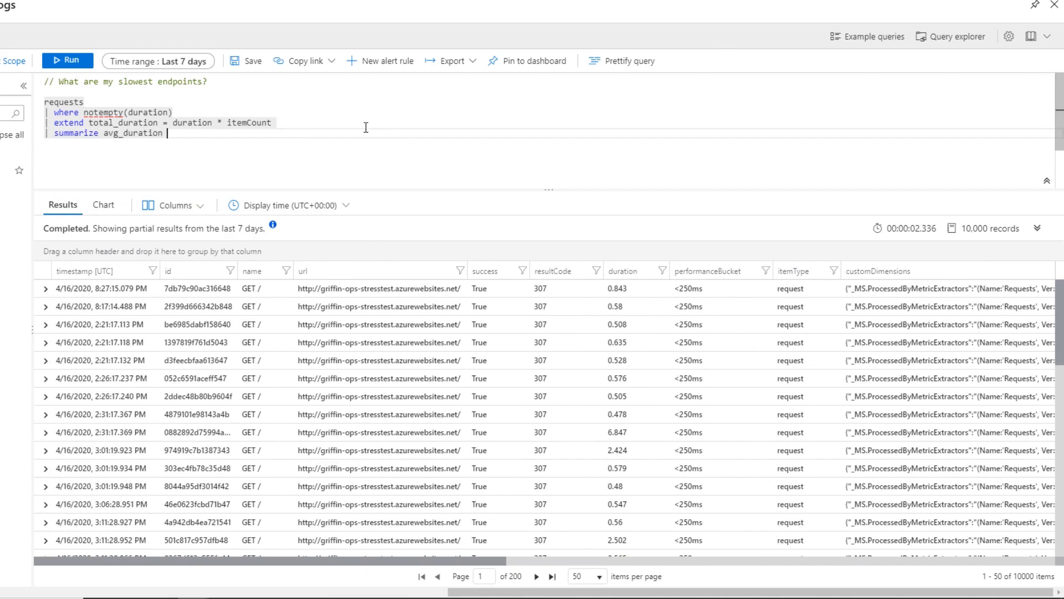
text(= ()
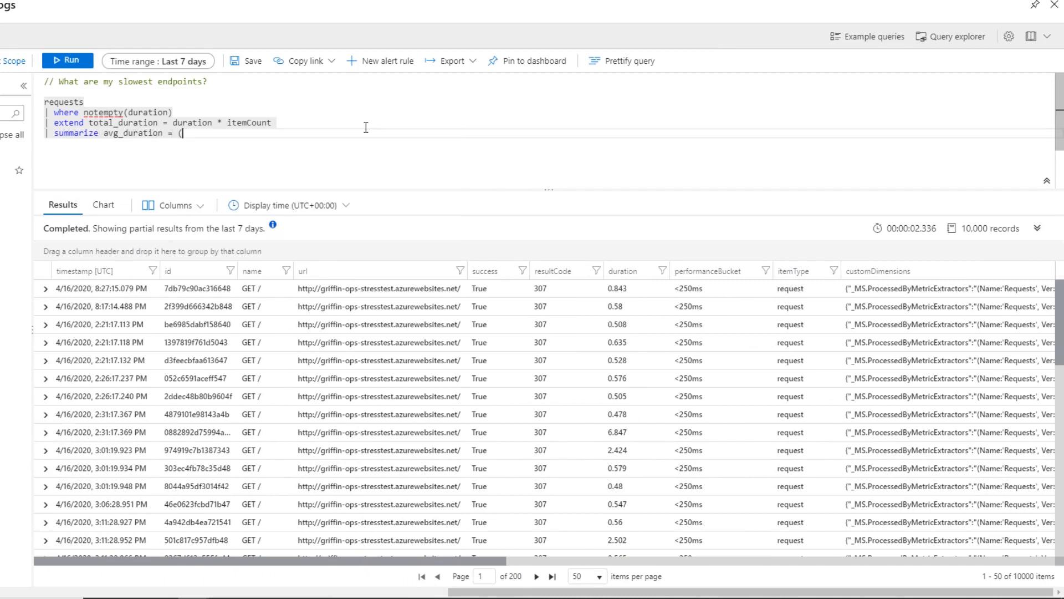
text(sum()
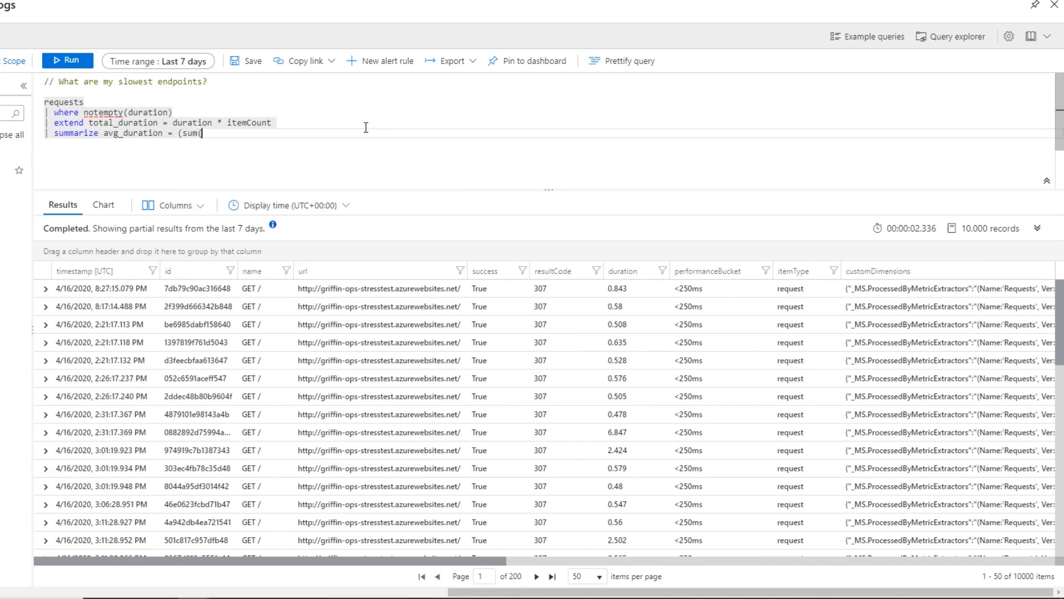
text(total_duration))
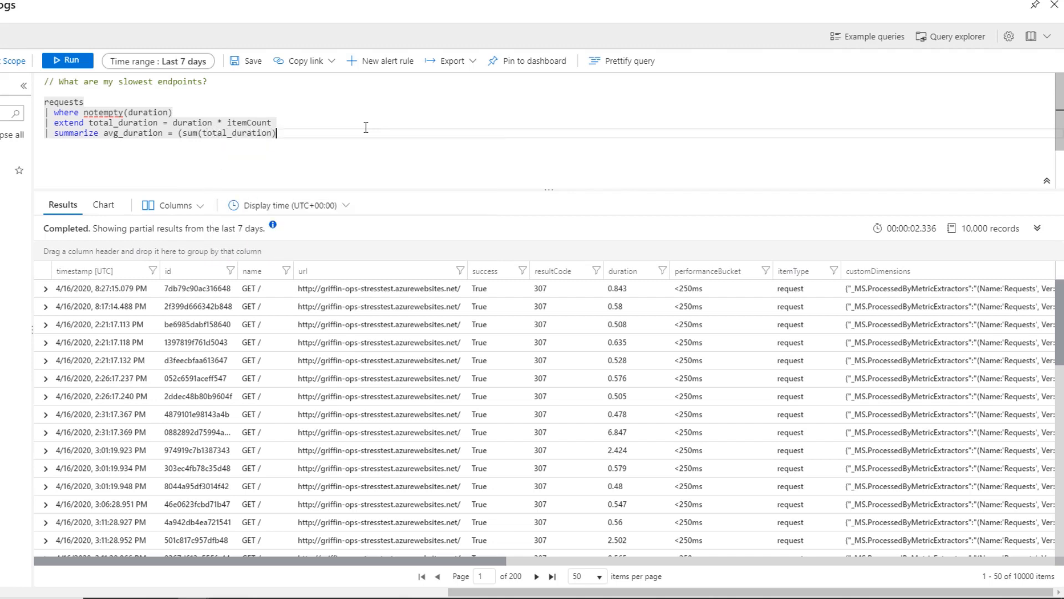
text(/ sum(itemCount)
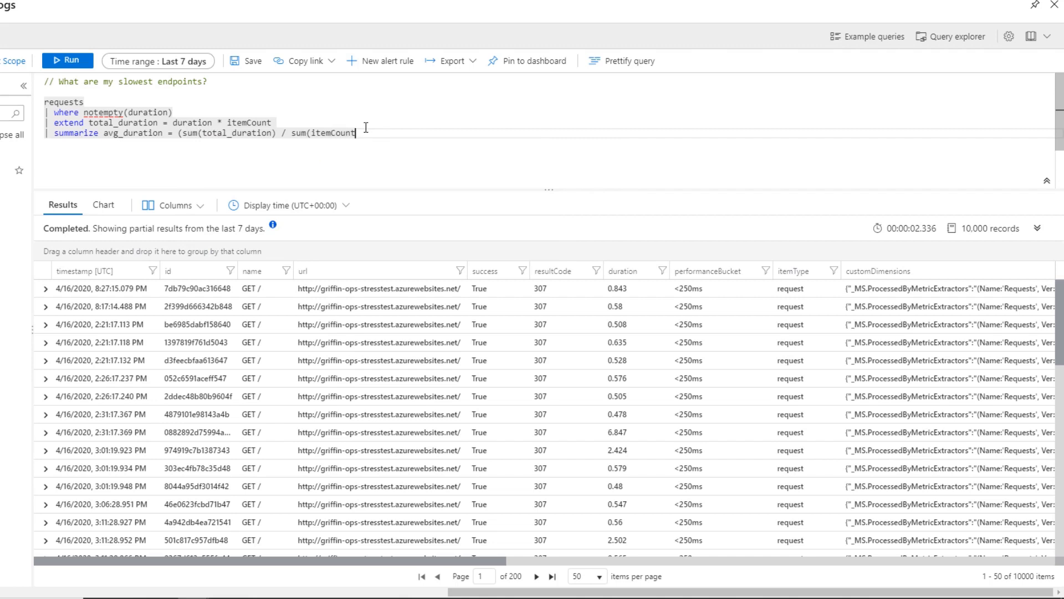
text()))
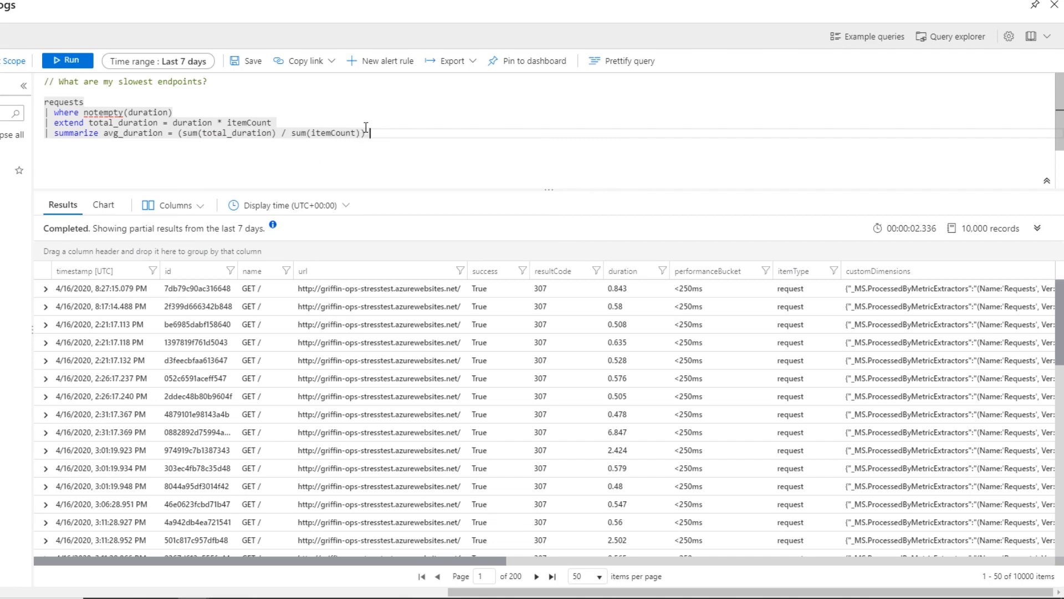
text(by operation_Name)
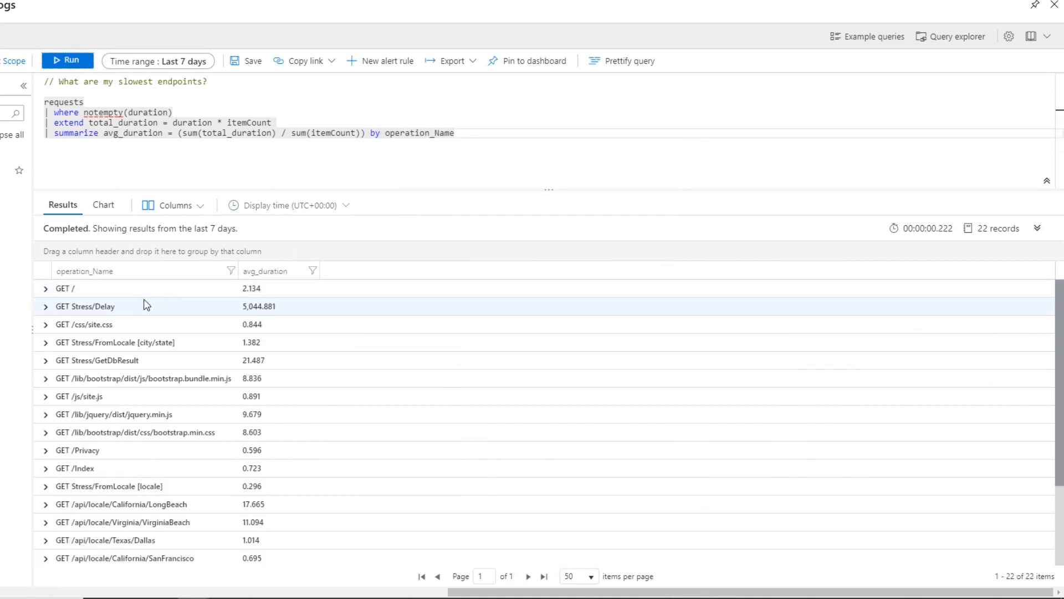
scroll(down, 3)
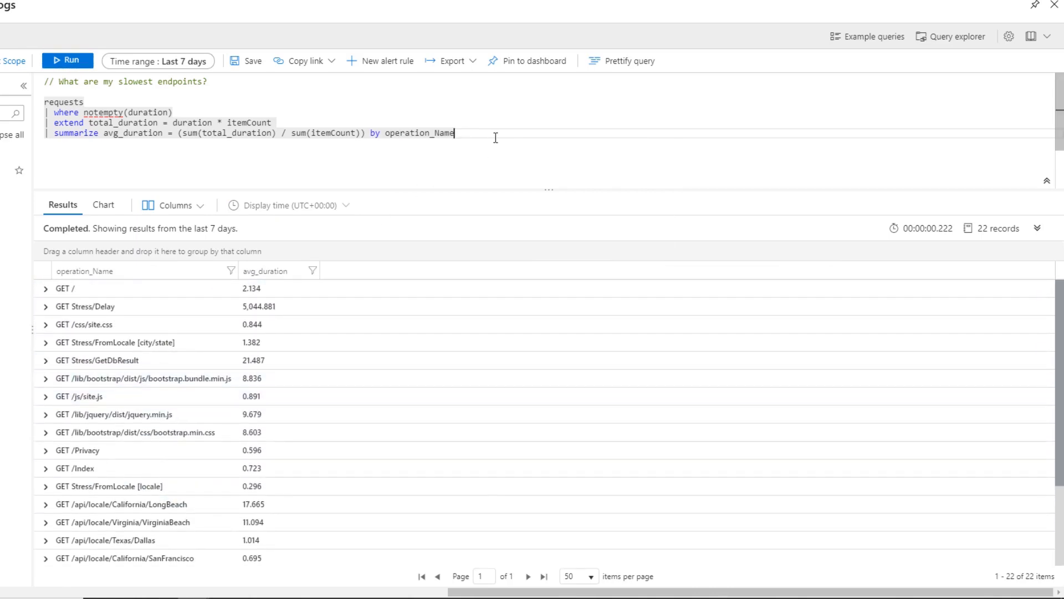
Add '| order by avg_duration' so GET Stress/Delay at 5,043.659 leads the 22 operations.
key(Return)
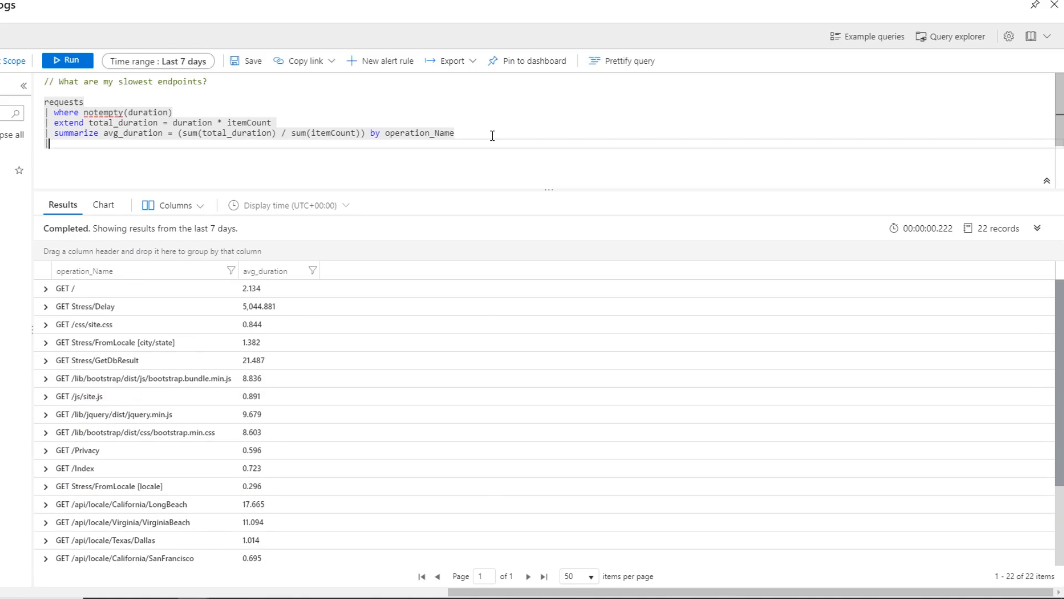
text(order by)
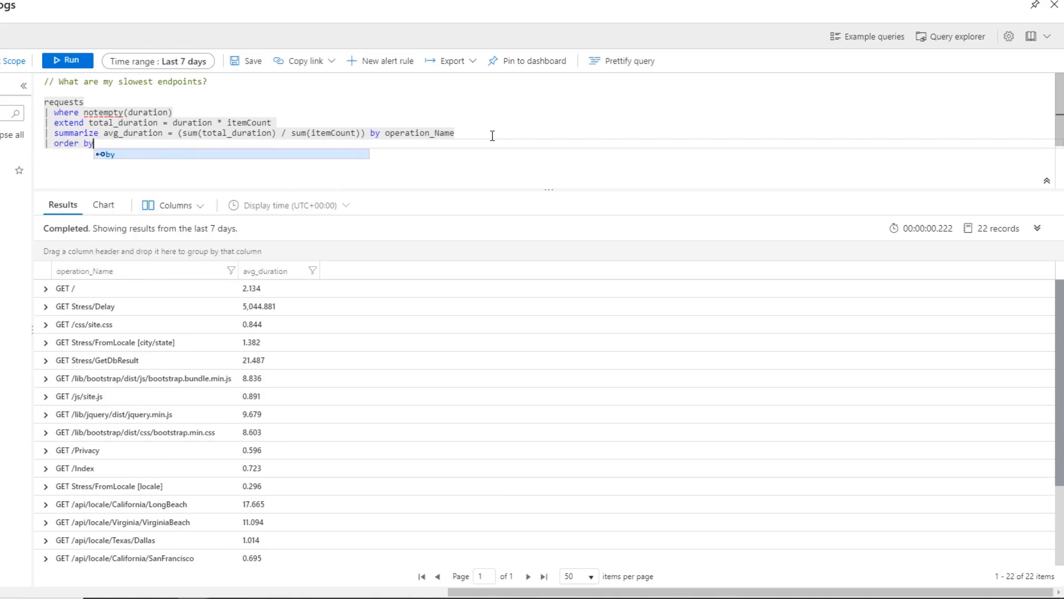
text(avg_duration)
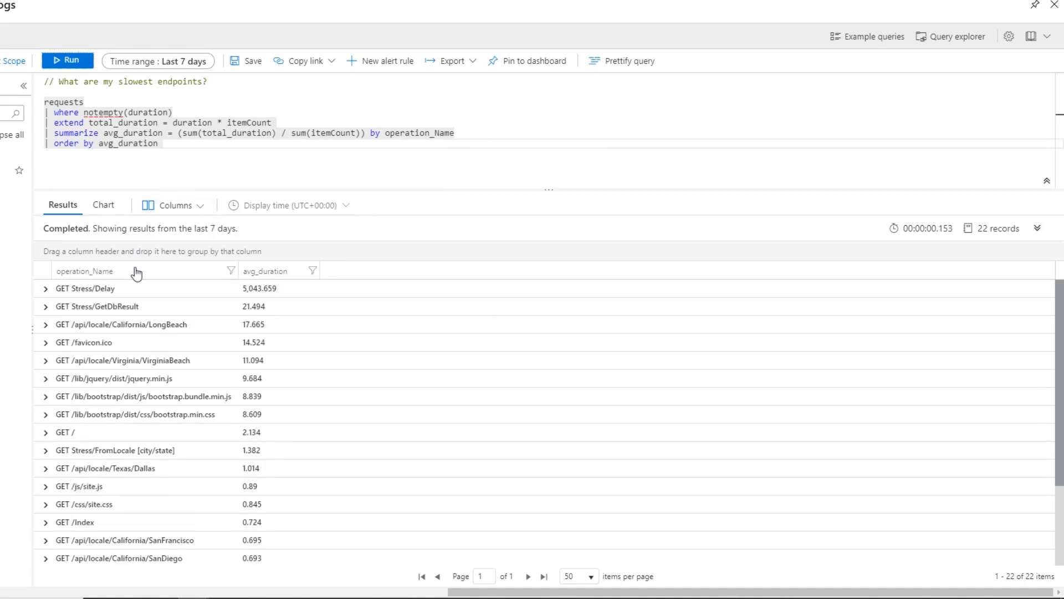
click(86, 288)
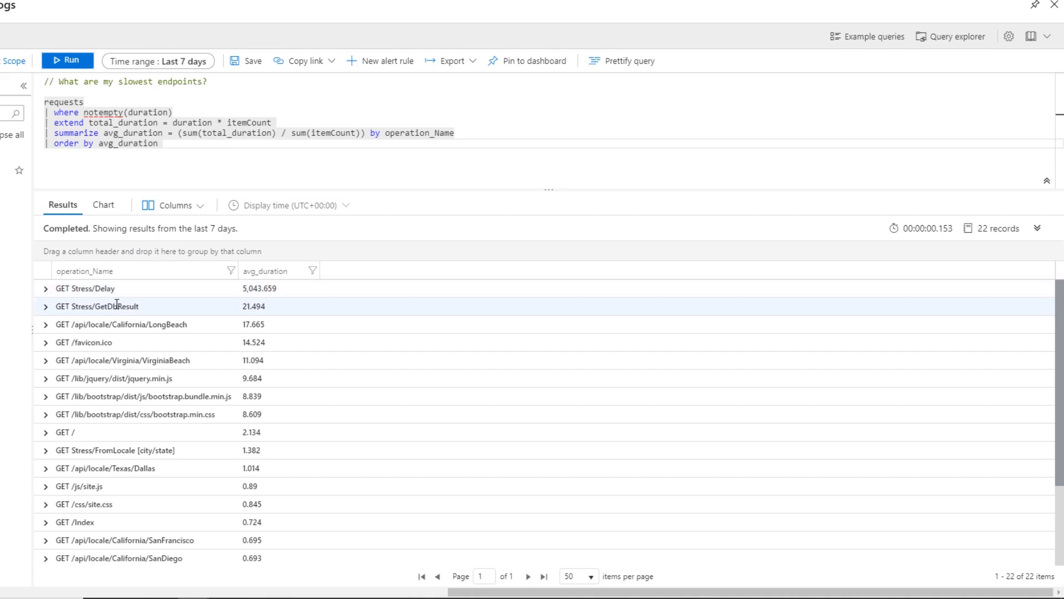
mouse_move(217, 307)
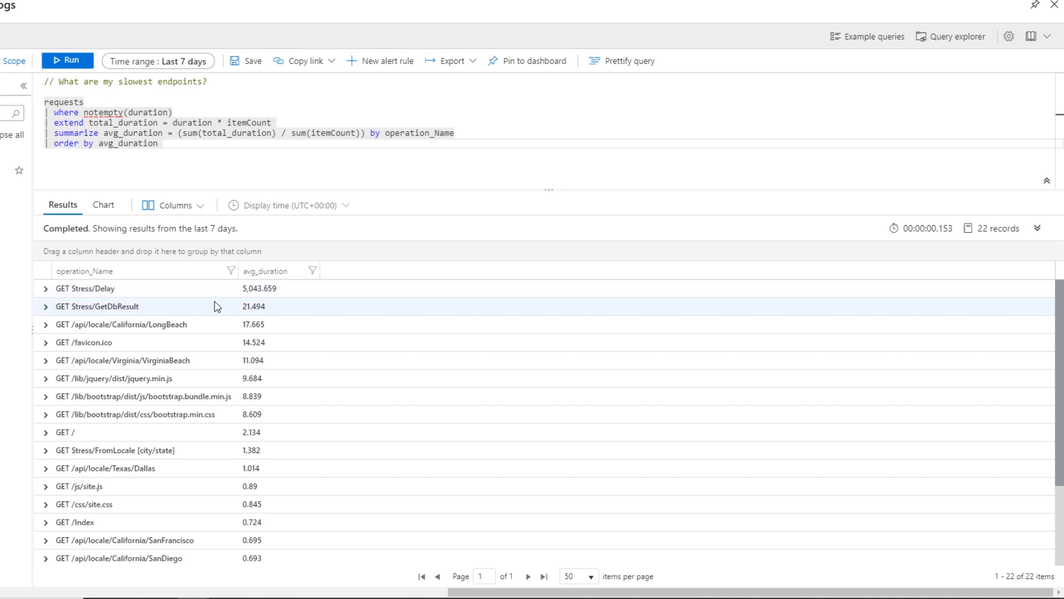
mouse_move(252, 302)
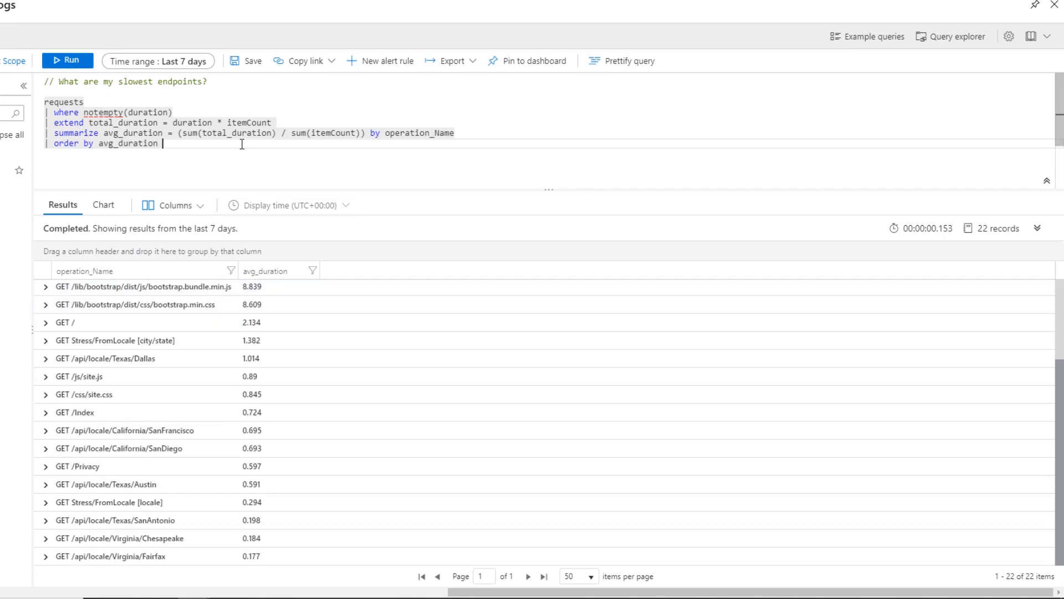
Add '| top 3 by avg_duration' and run to keep GET Stress/Delay, GetDbResult and California/LongBeach.
text(top 3 by avg_duration)
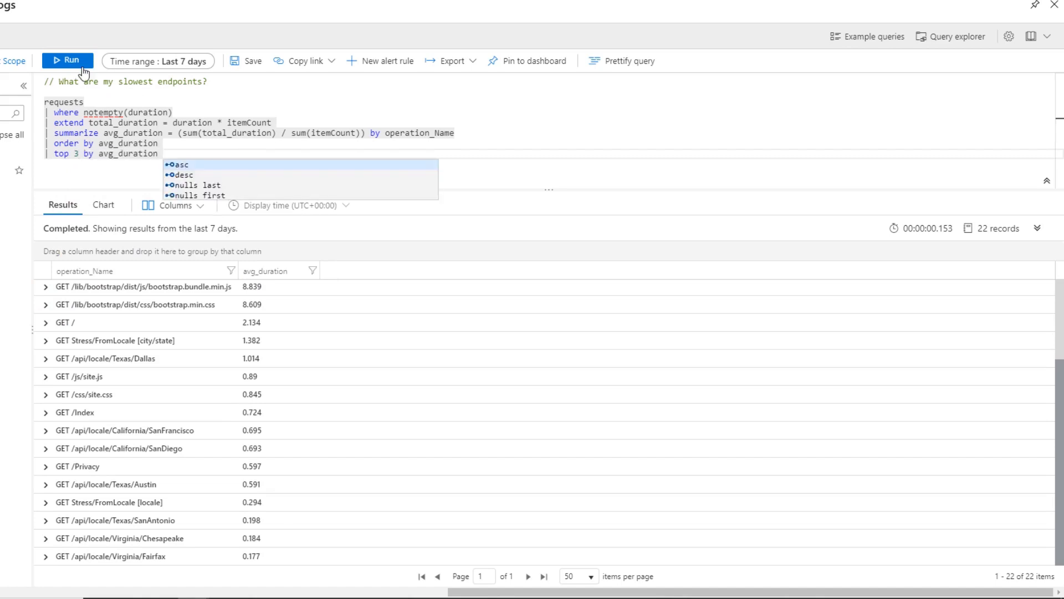
click(68, 60)
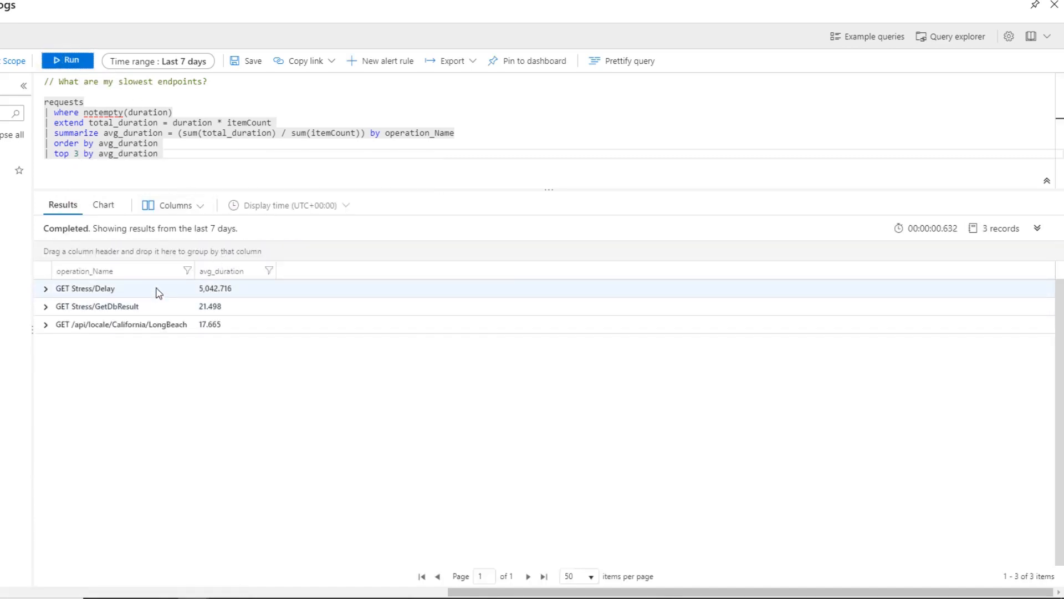
mouse_move(127, 306)
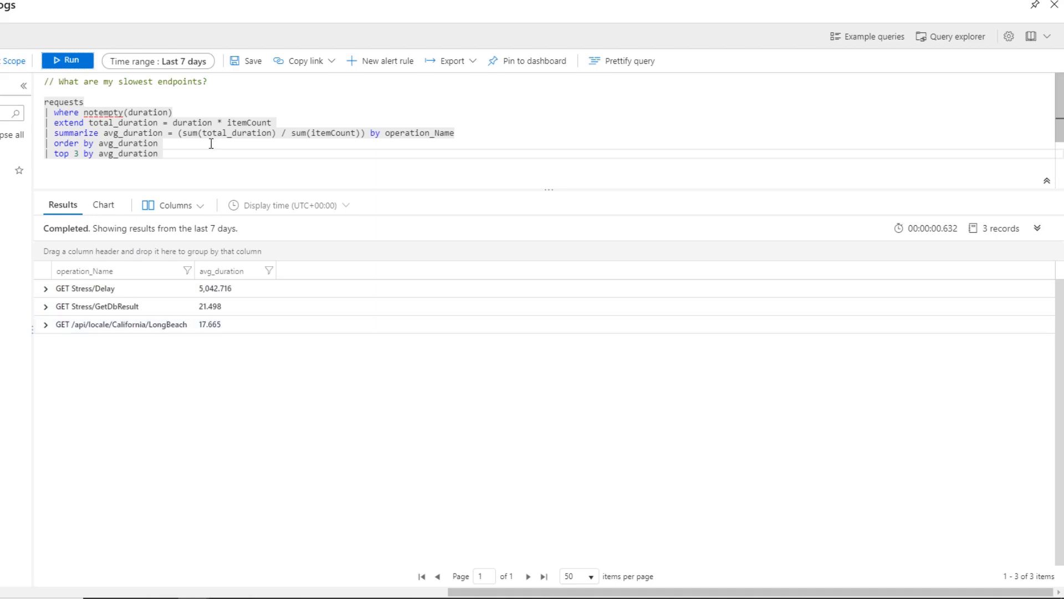
Save the query as 'Slowest Endpoints' to My Queries, keeping Save as Query.
click(247, 60)
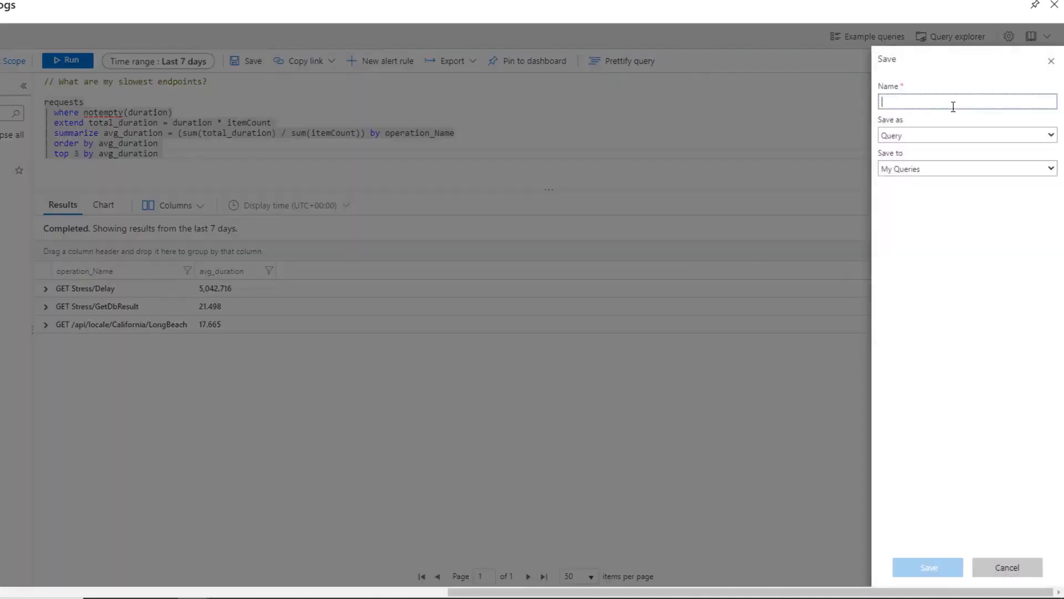
text(Slowest En)
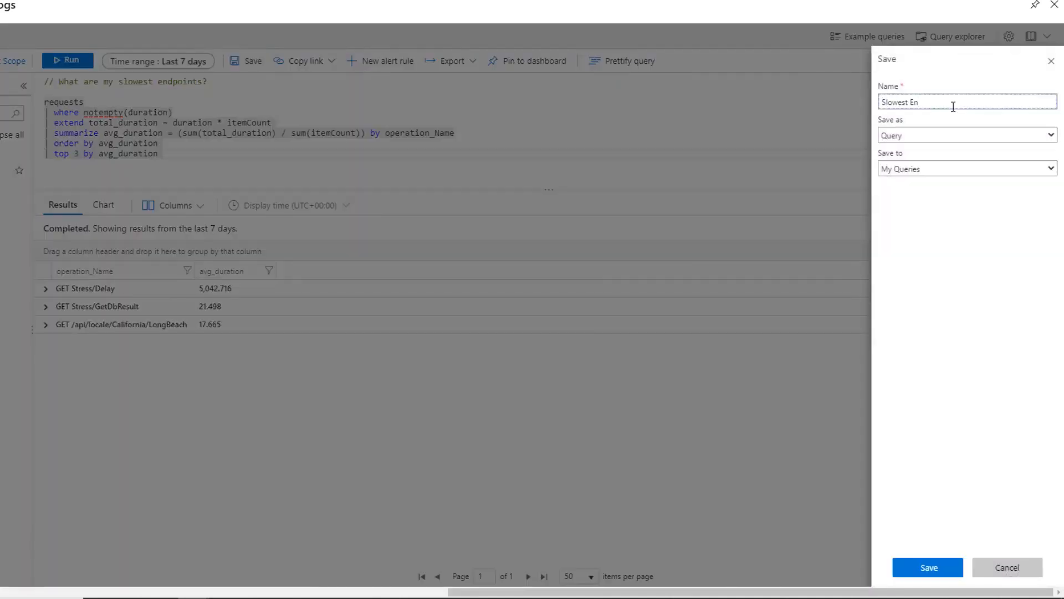
text(dpoint)
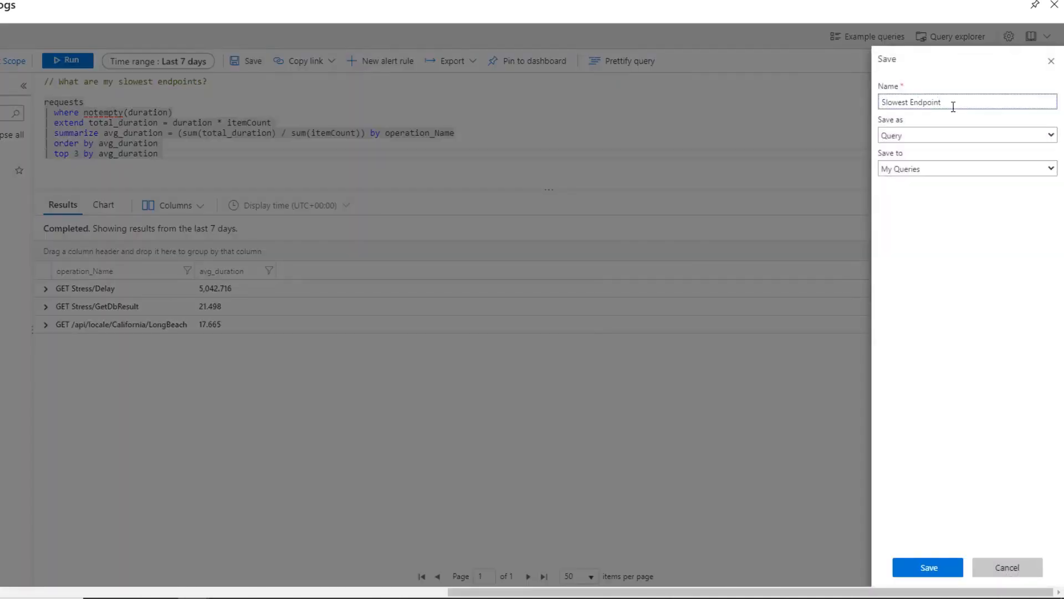
click(963, 134)
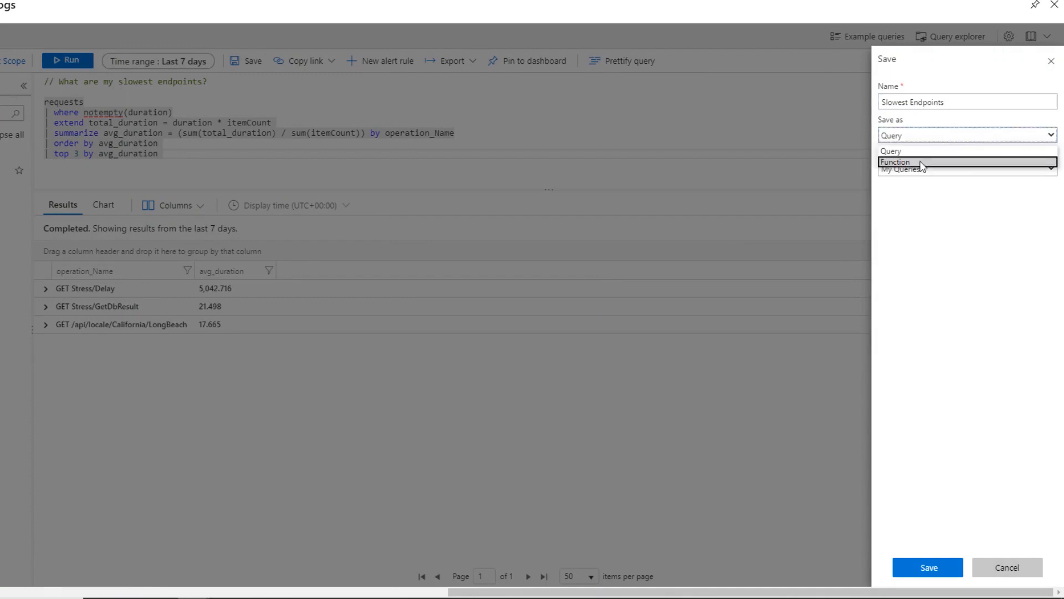
click(963, 151)
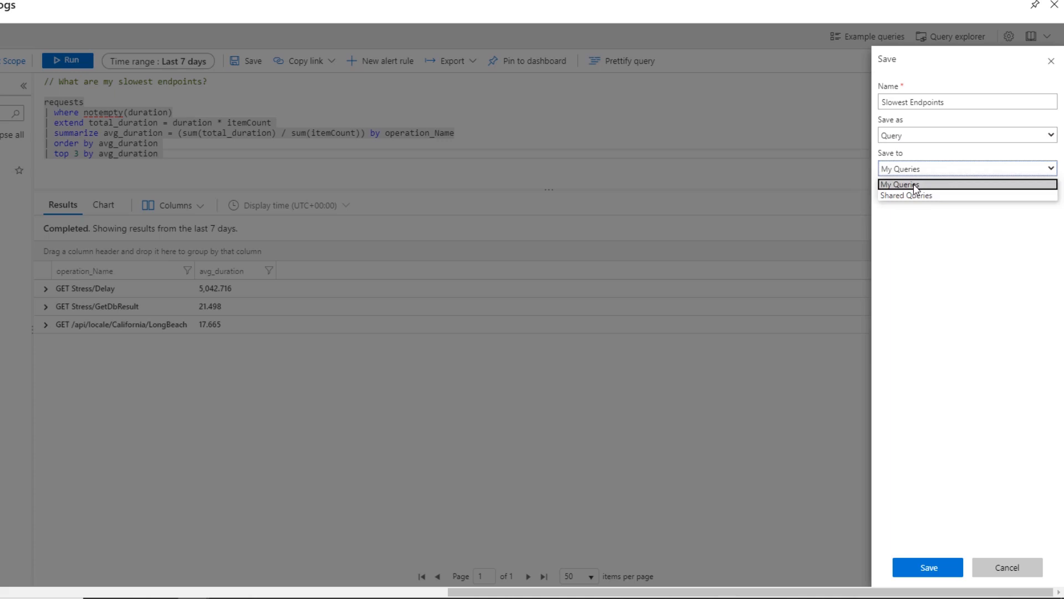
mouse_move(905, 195)
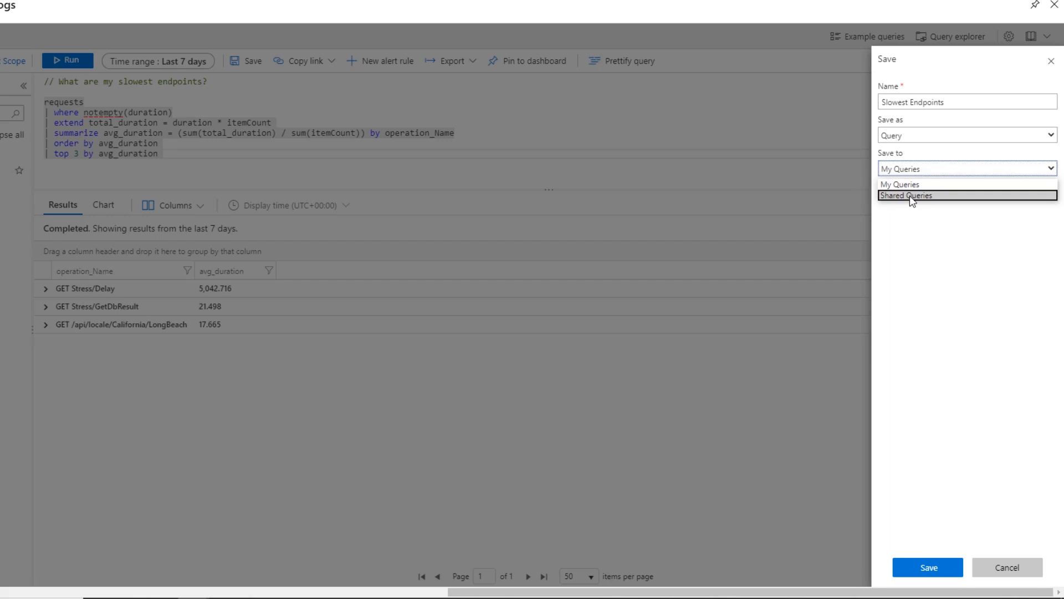
mouse_move(899, 184)
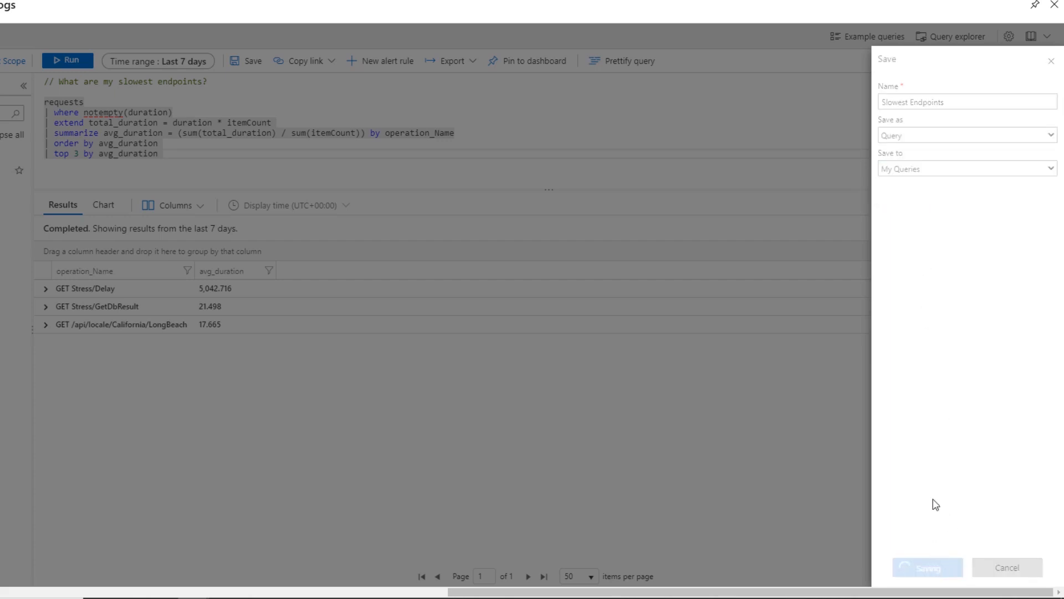
click(927, 566)
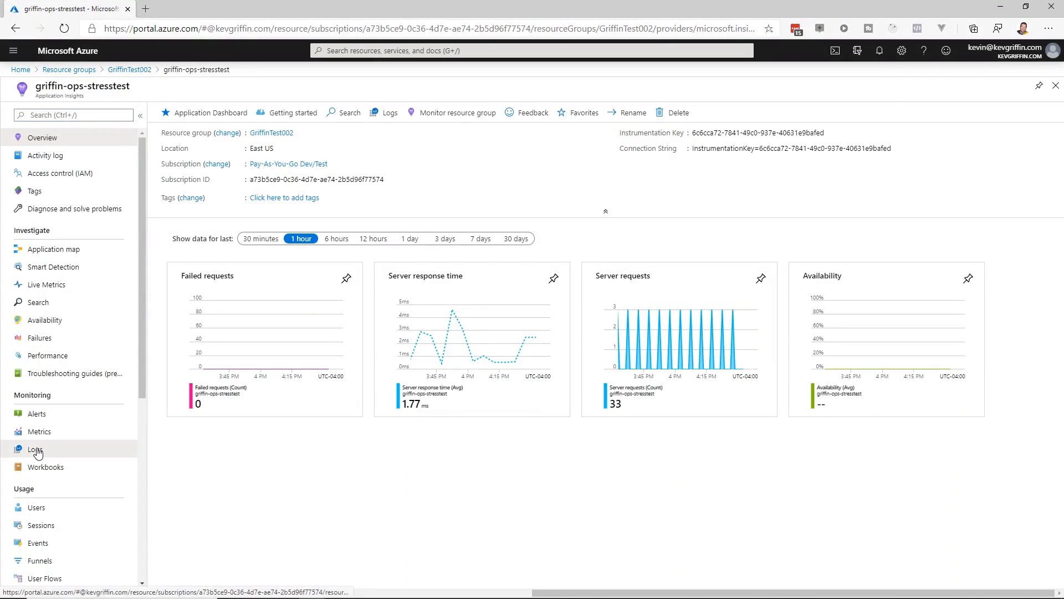
From Logs' Query explorer, load 'Slowest Endpoints' from My Queries and run it, getting a syntax error.
click(35, 449)
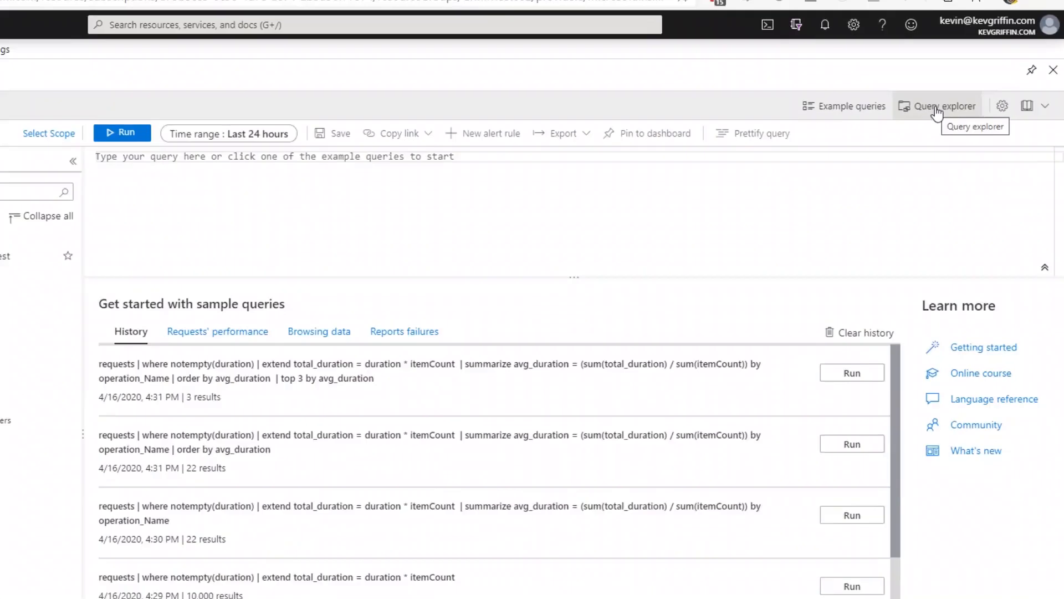
click(943, 107)
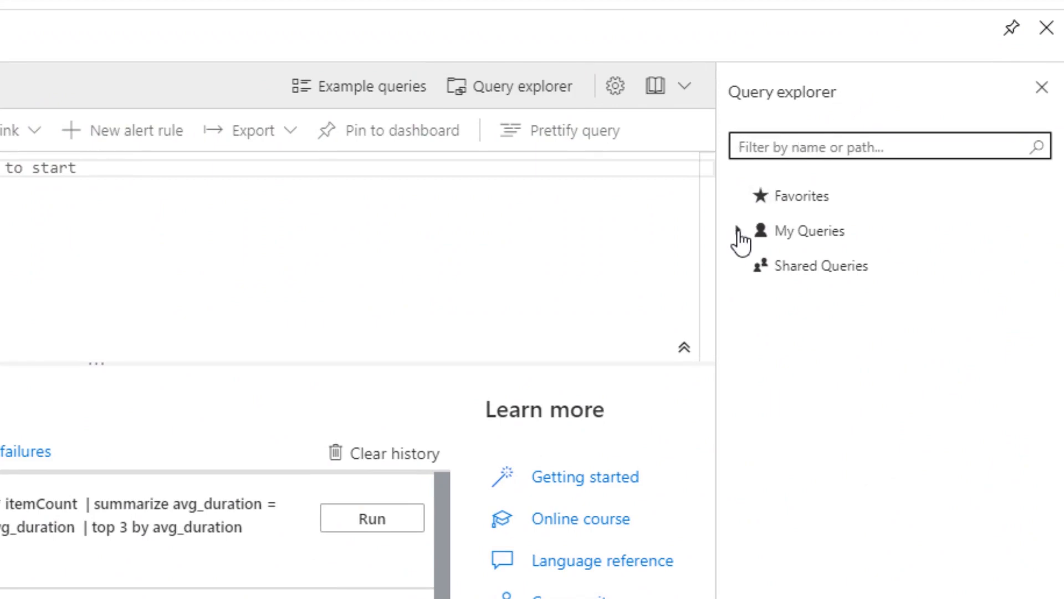
click(809, 231)
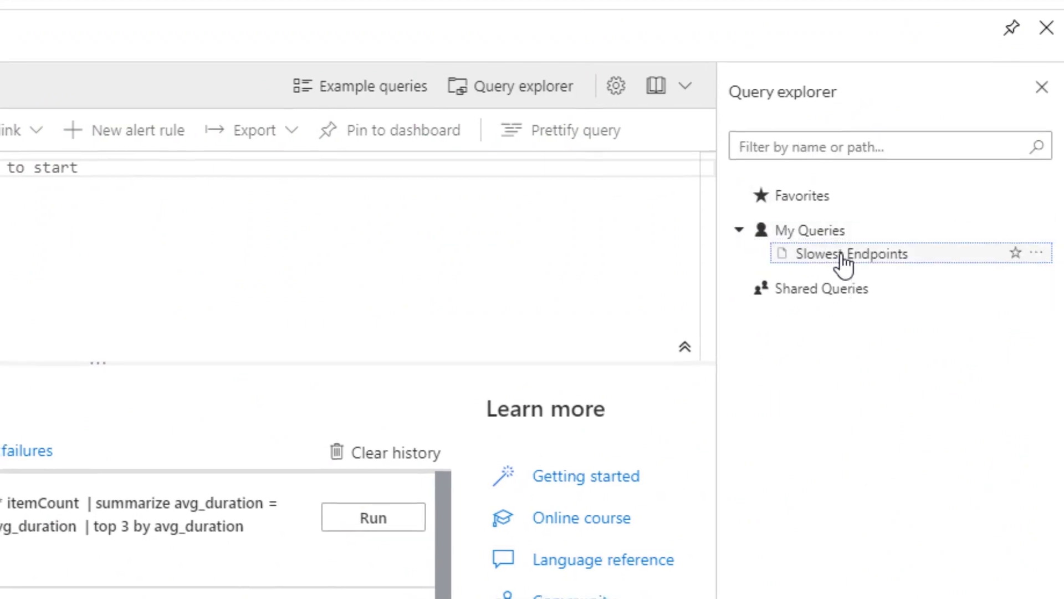
click(854, 253)
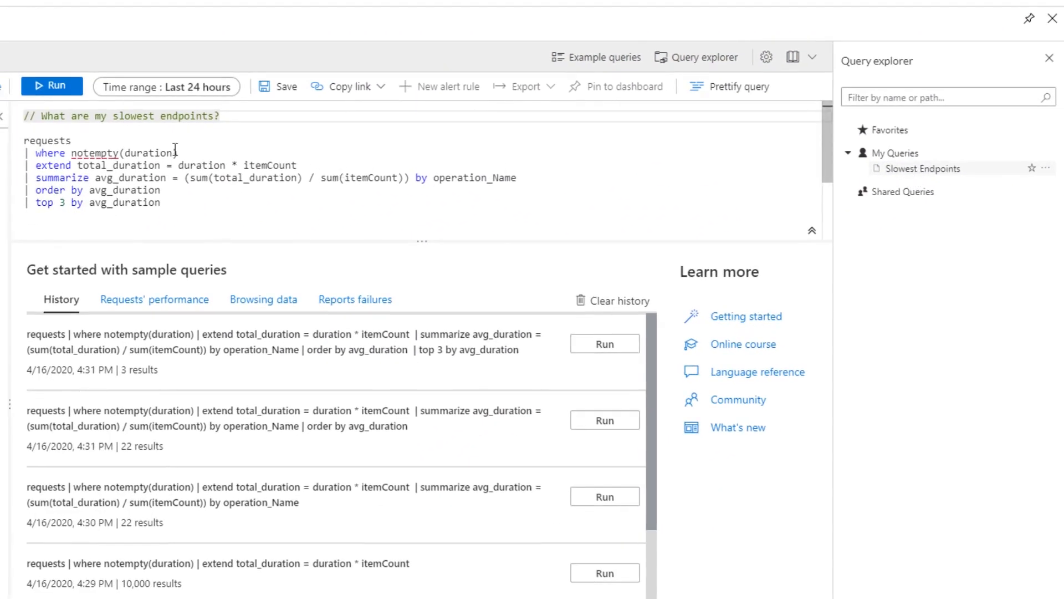
click(52, 87)
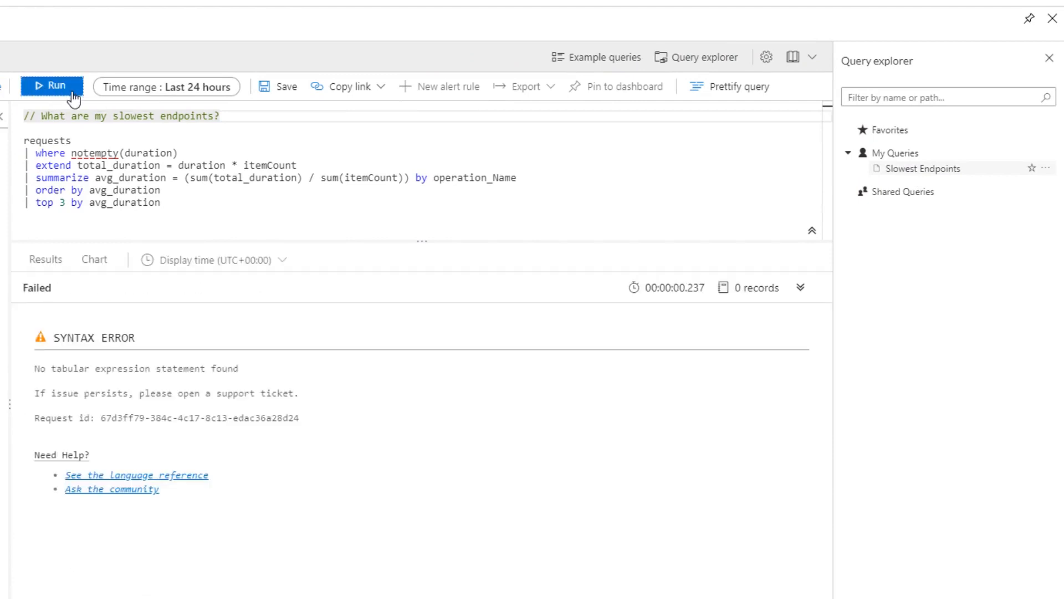
mouse_move(628, 163)
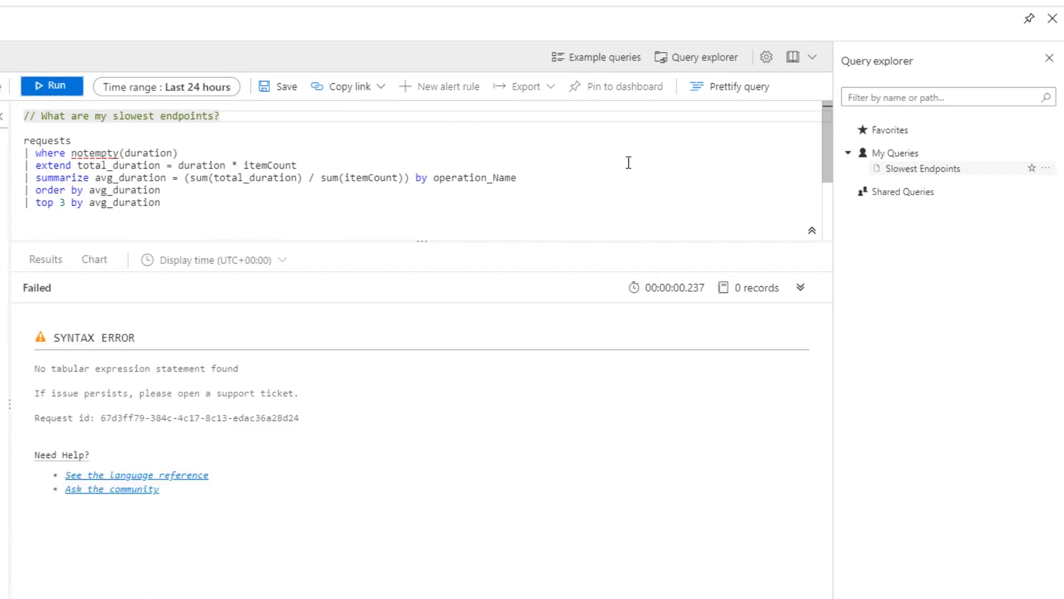